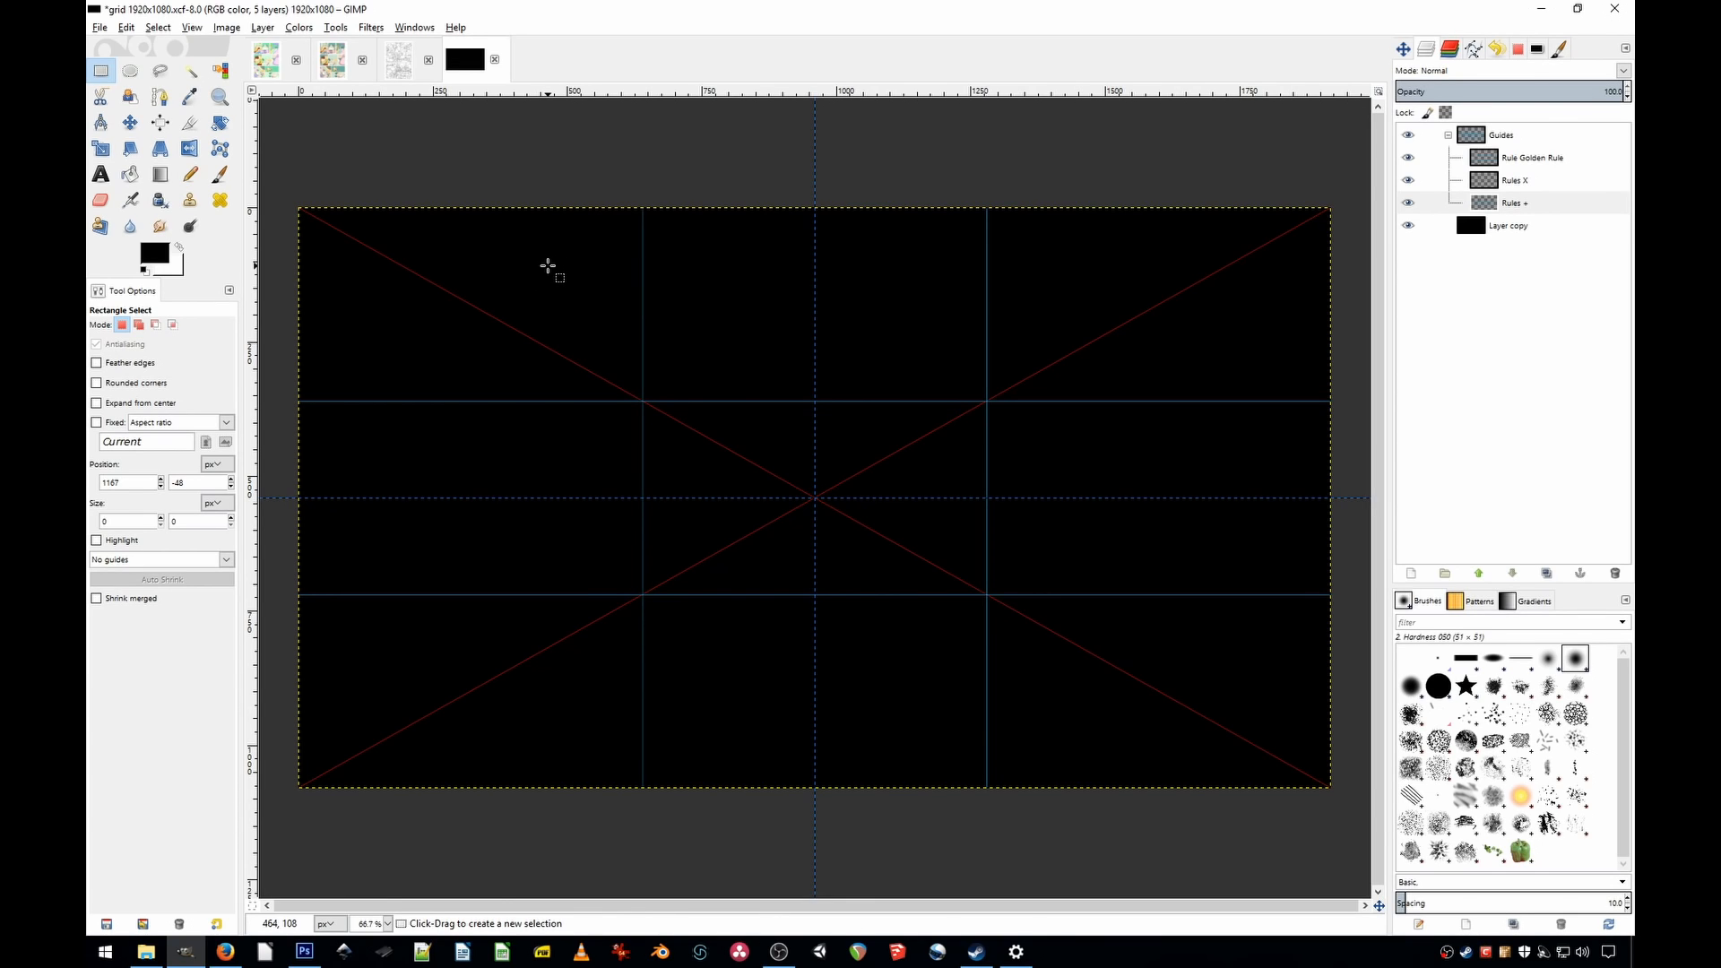
# Step: Show the comic page's colour layers, glance at the palette image, and return to the page
pyautogui.click(398, 59)
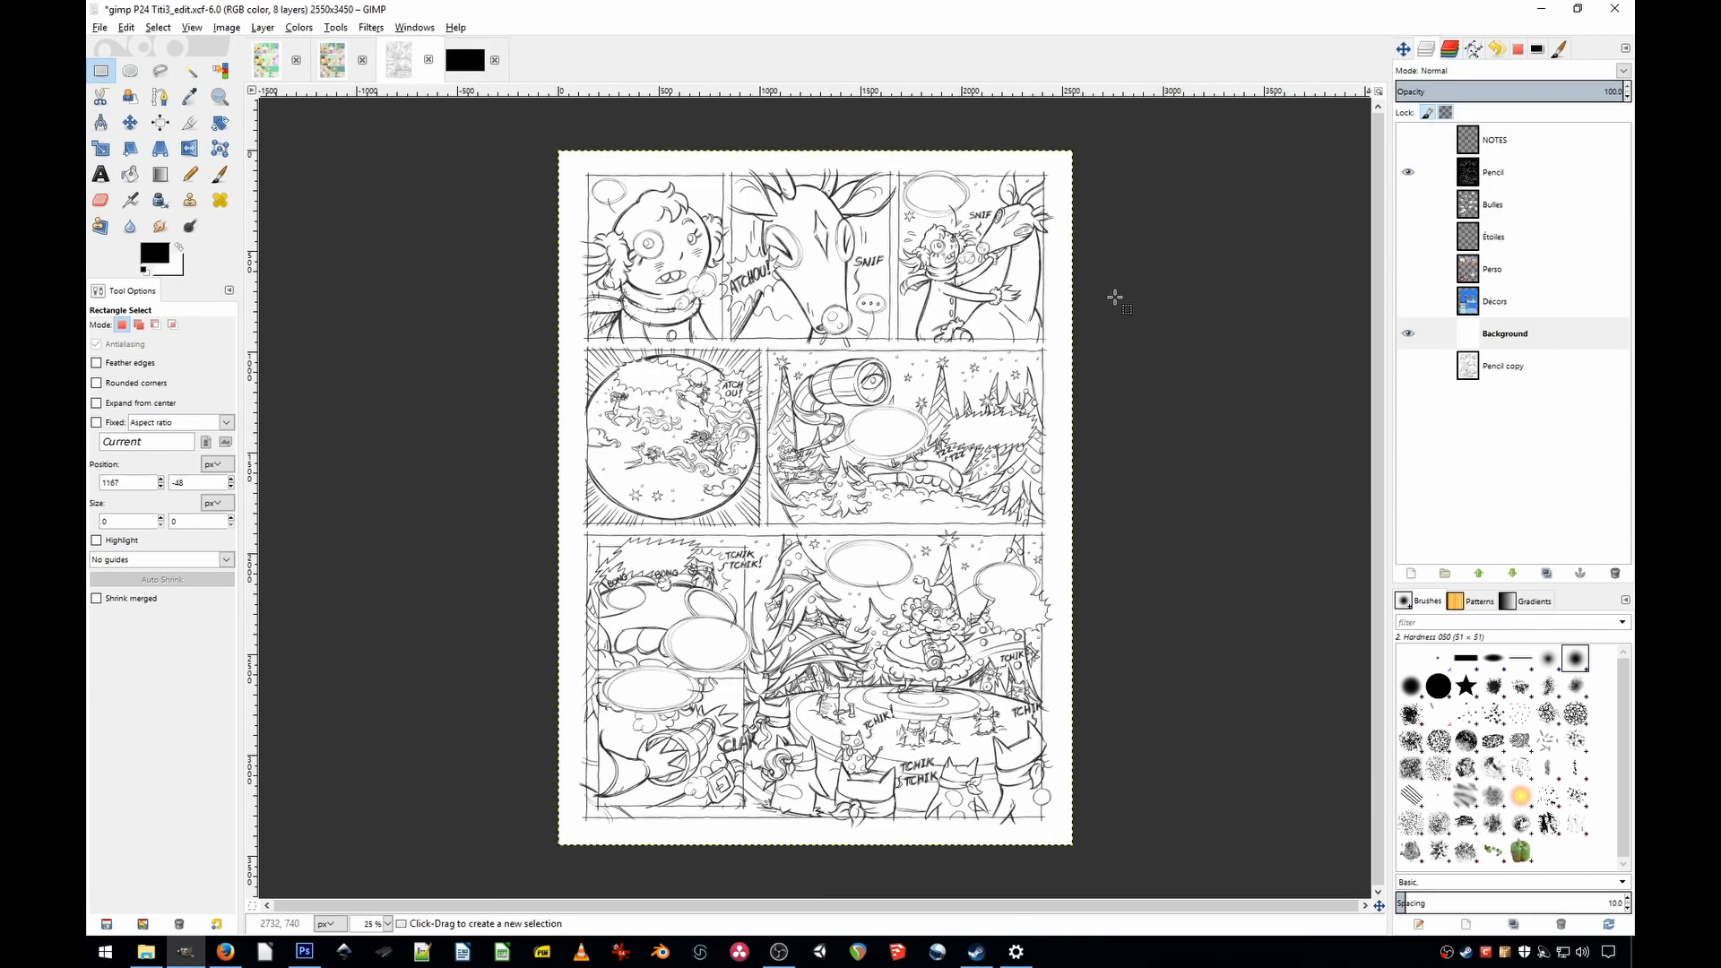
pyautogui.click(1408, 332)
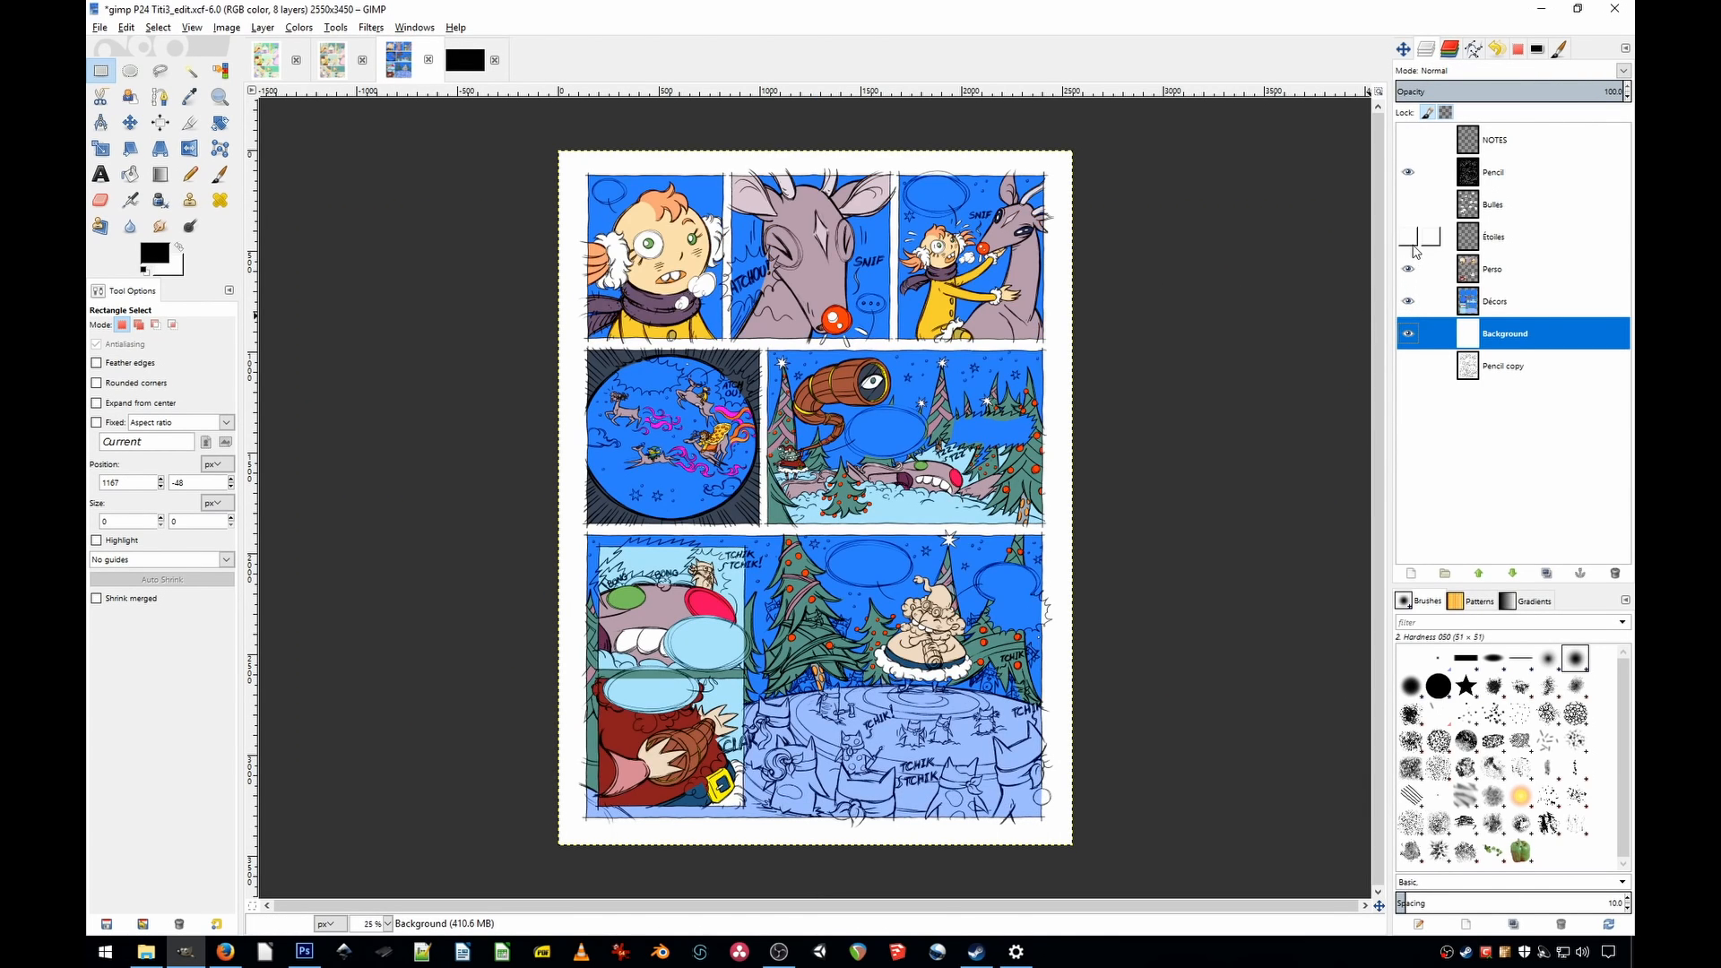
pyautogui.click(1407, 236)
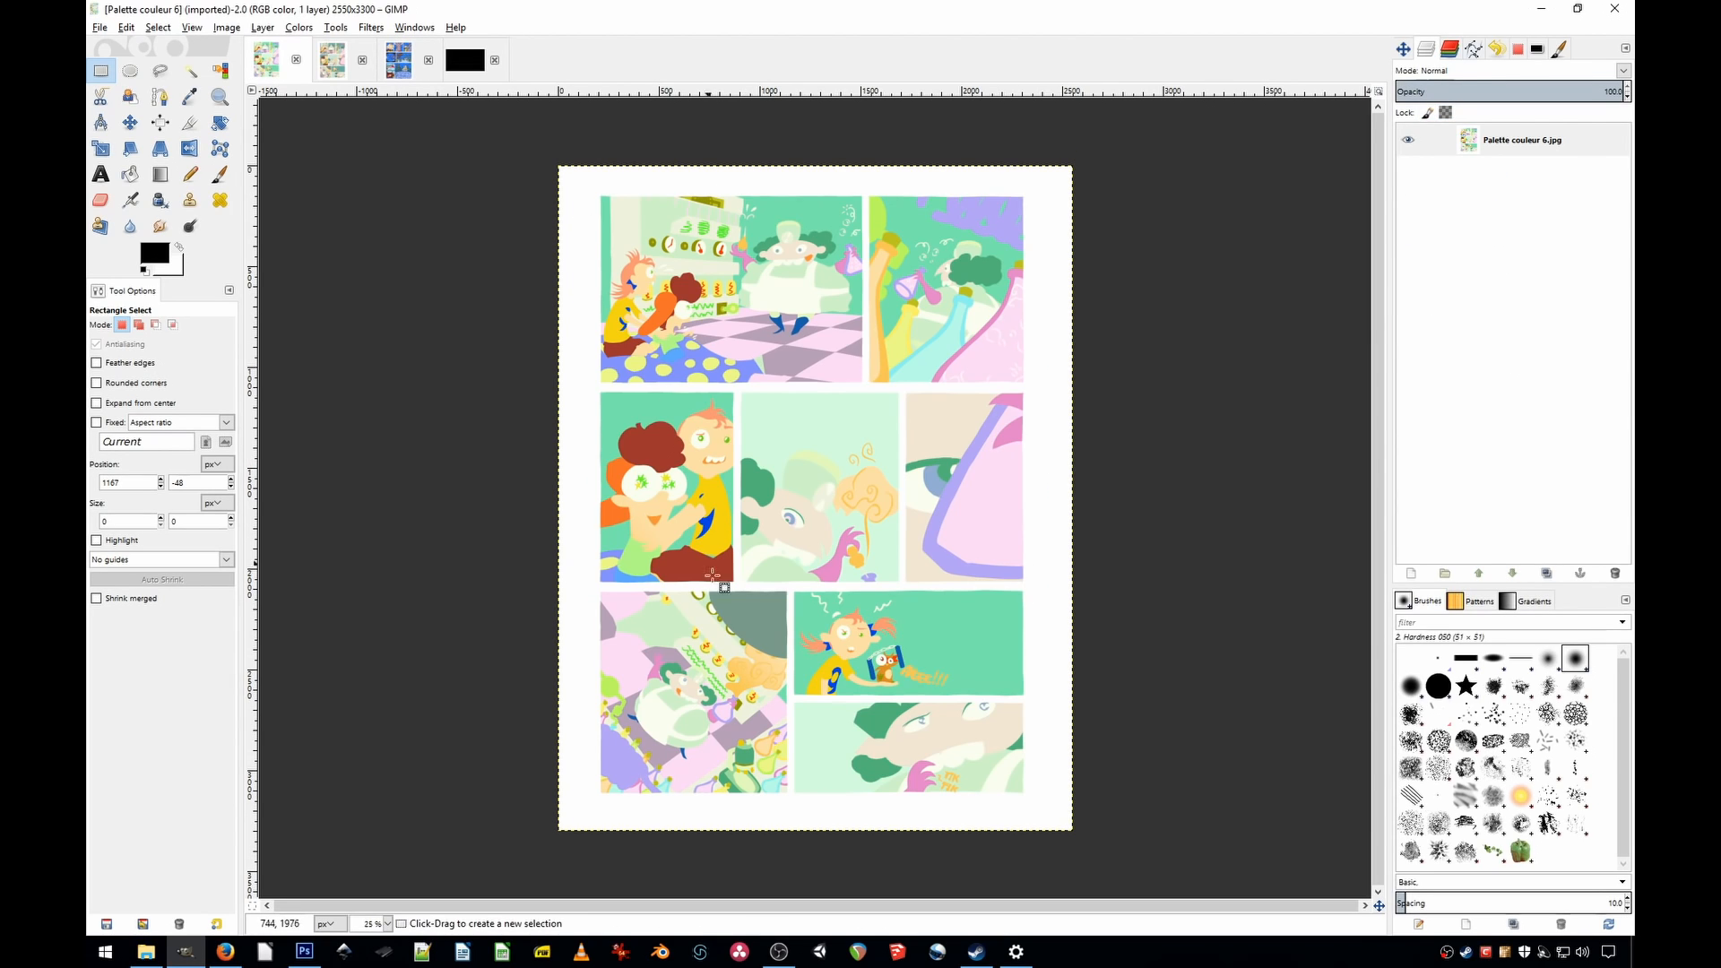
pyautogui.click(397, 59)
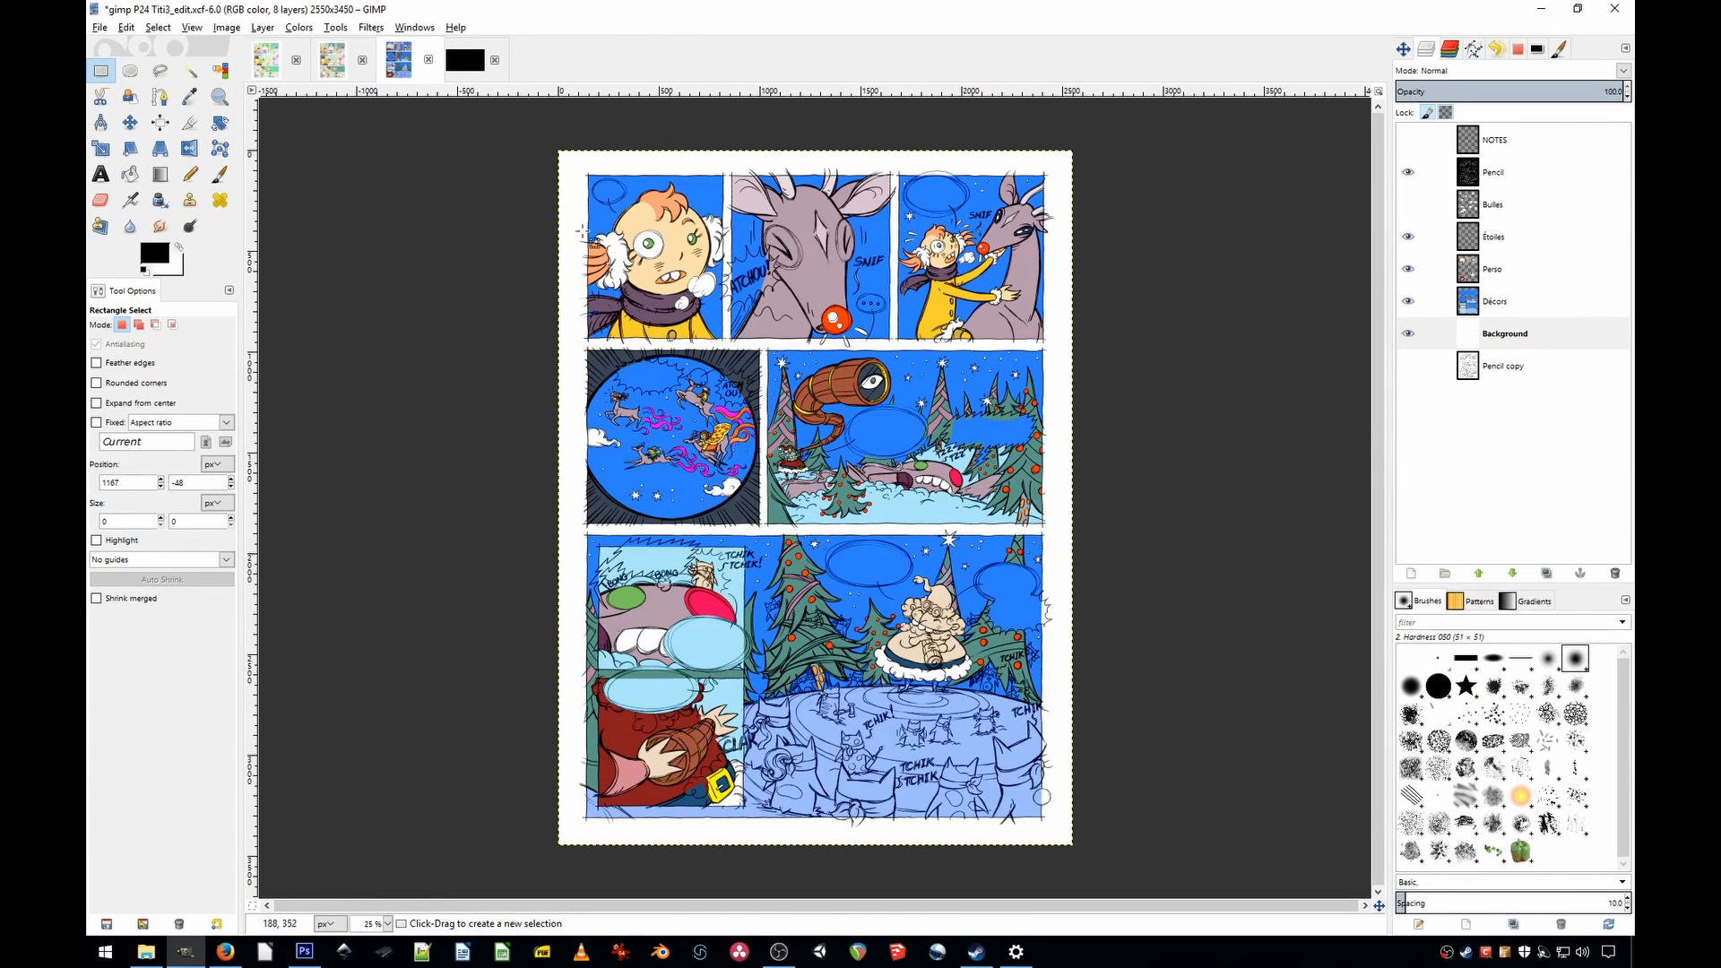
# Step: View the Palette couleur 6 image, its colours shifted to teal, pink and cream
pyautogui.click(331, 59)
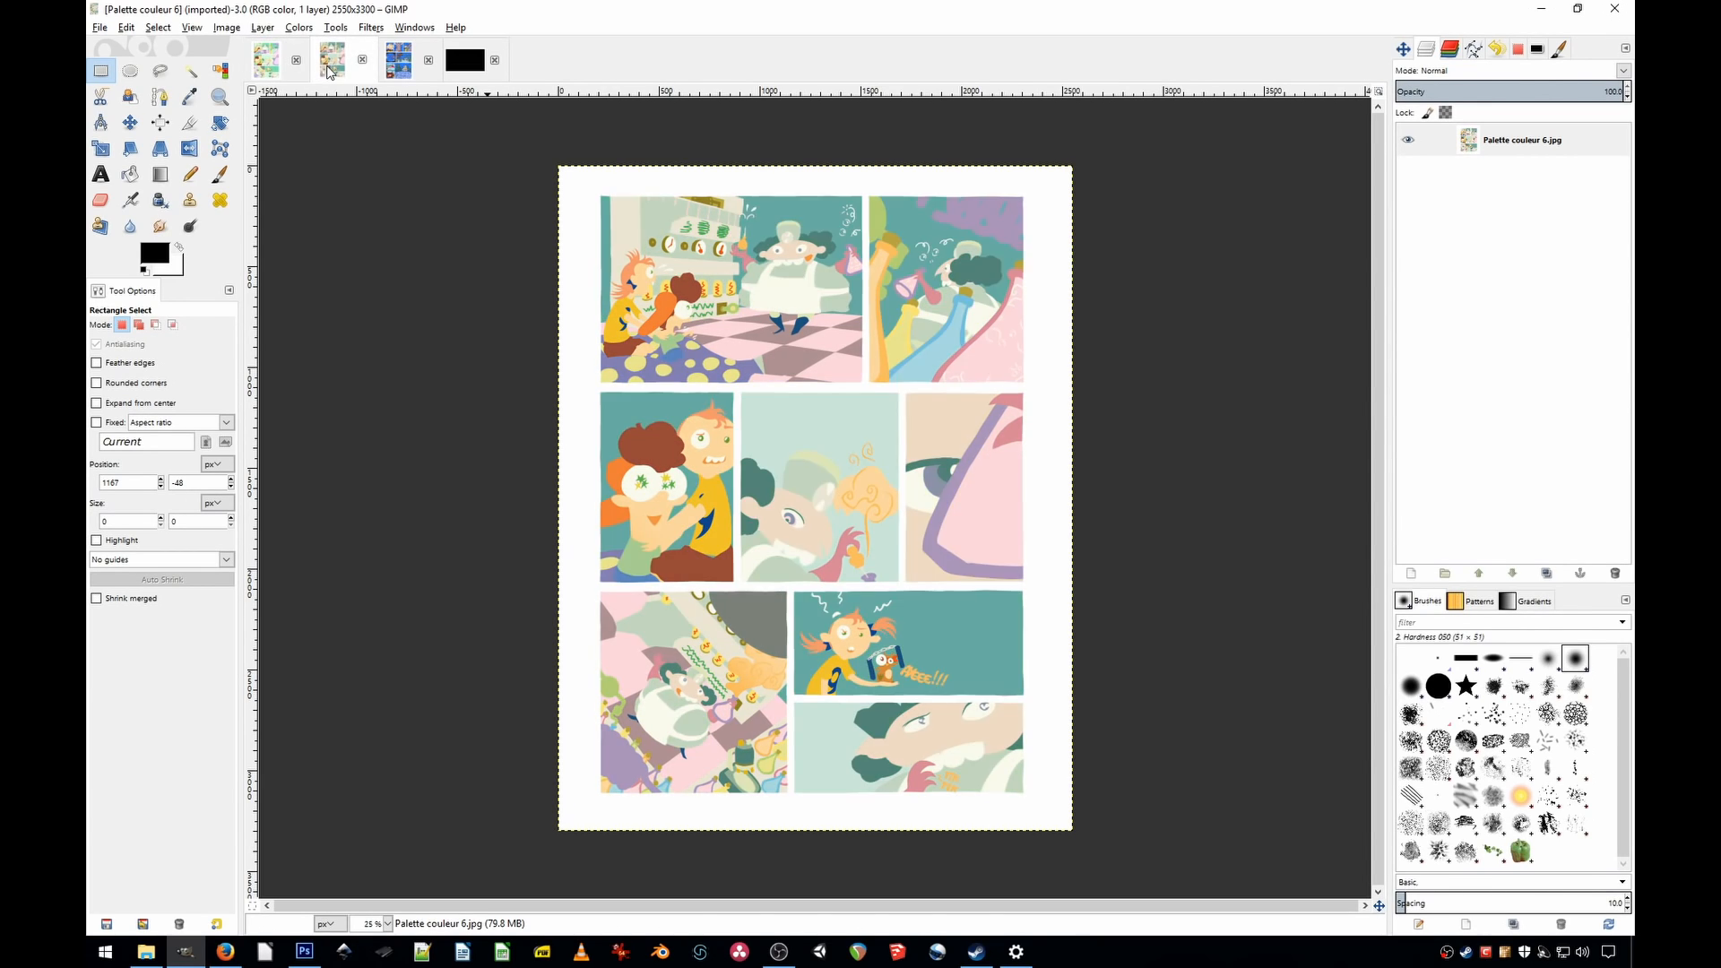
pyautogui.click(332, 59)
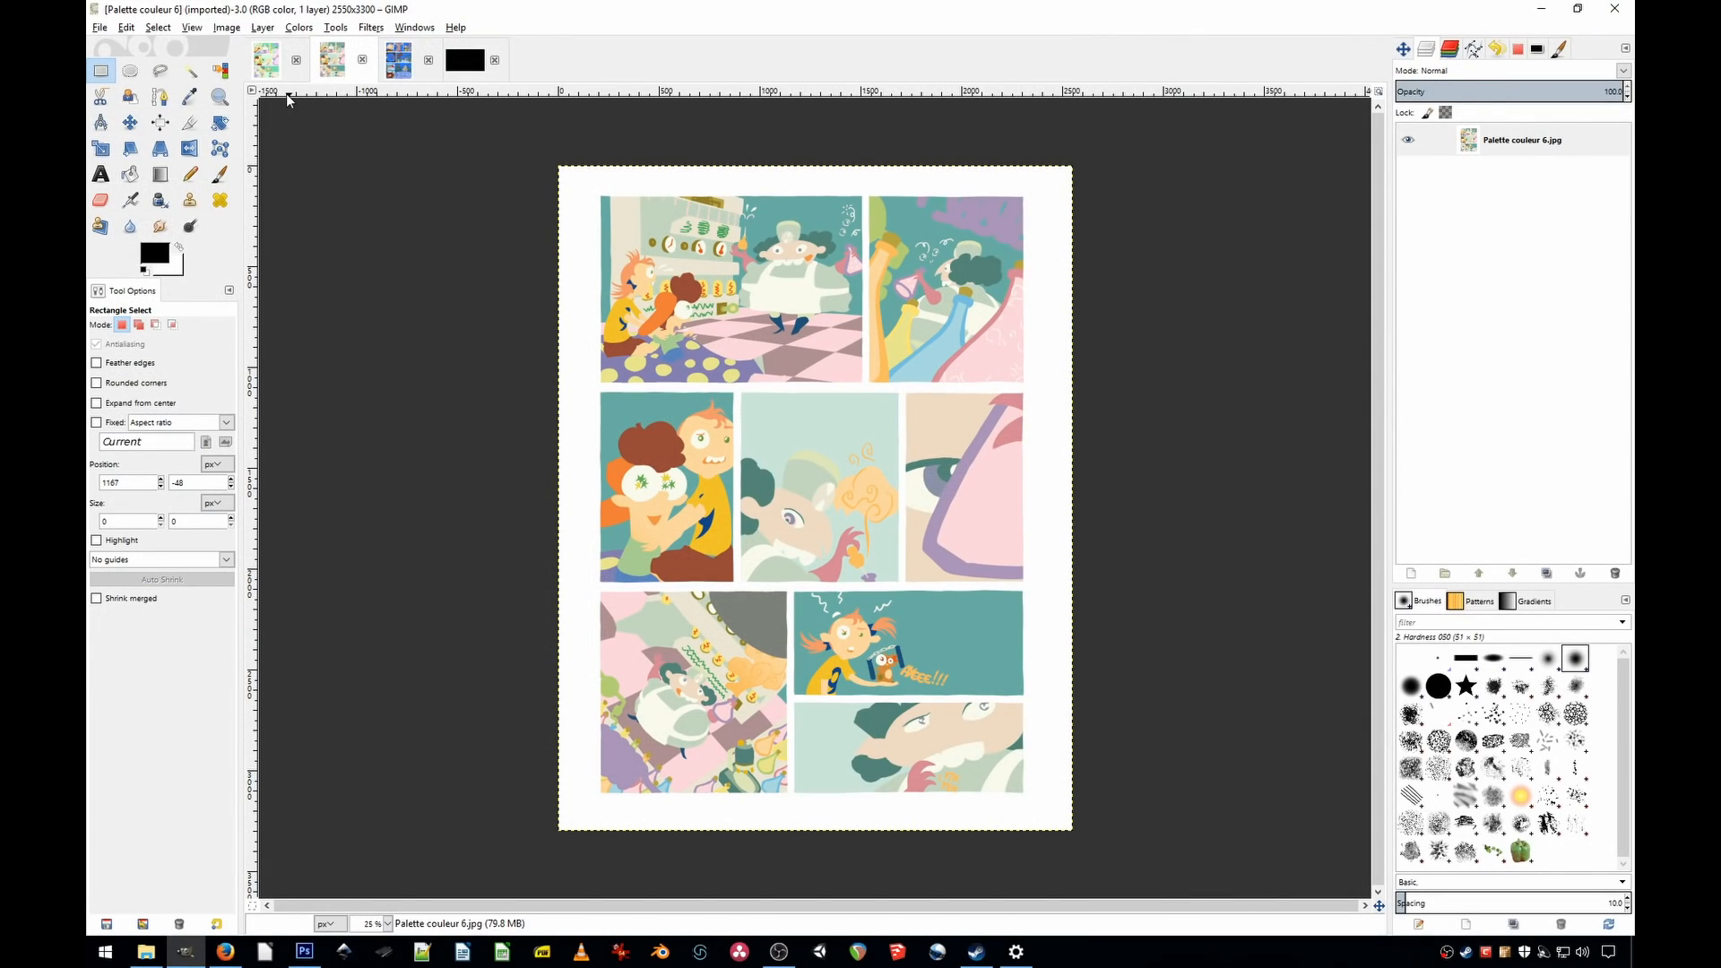
# Step: Browse destination CMYK profiles in Image > Separate, then cancel without converting
pyautogui.click(226, 26)
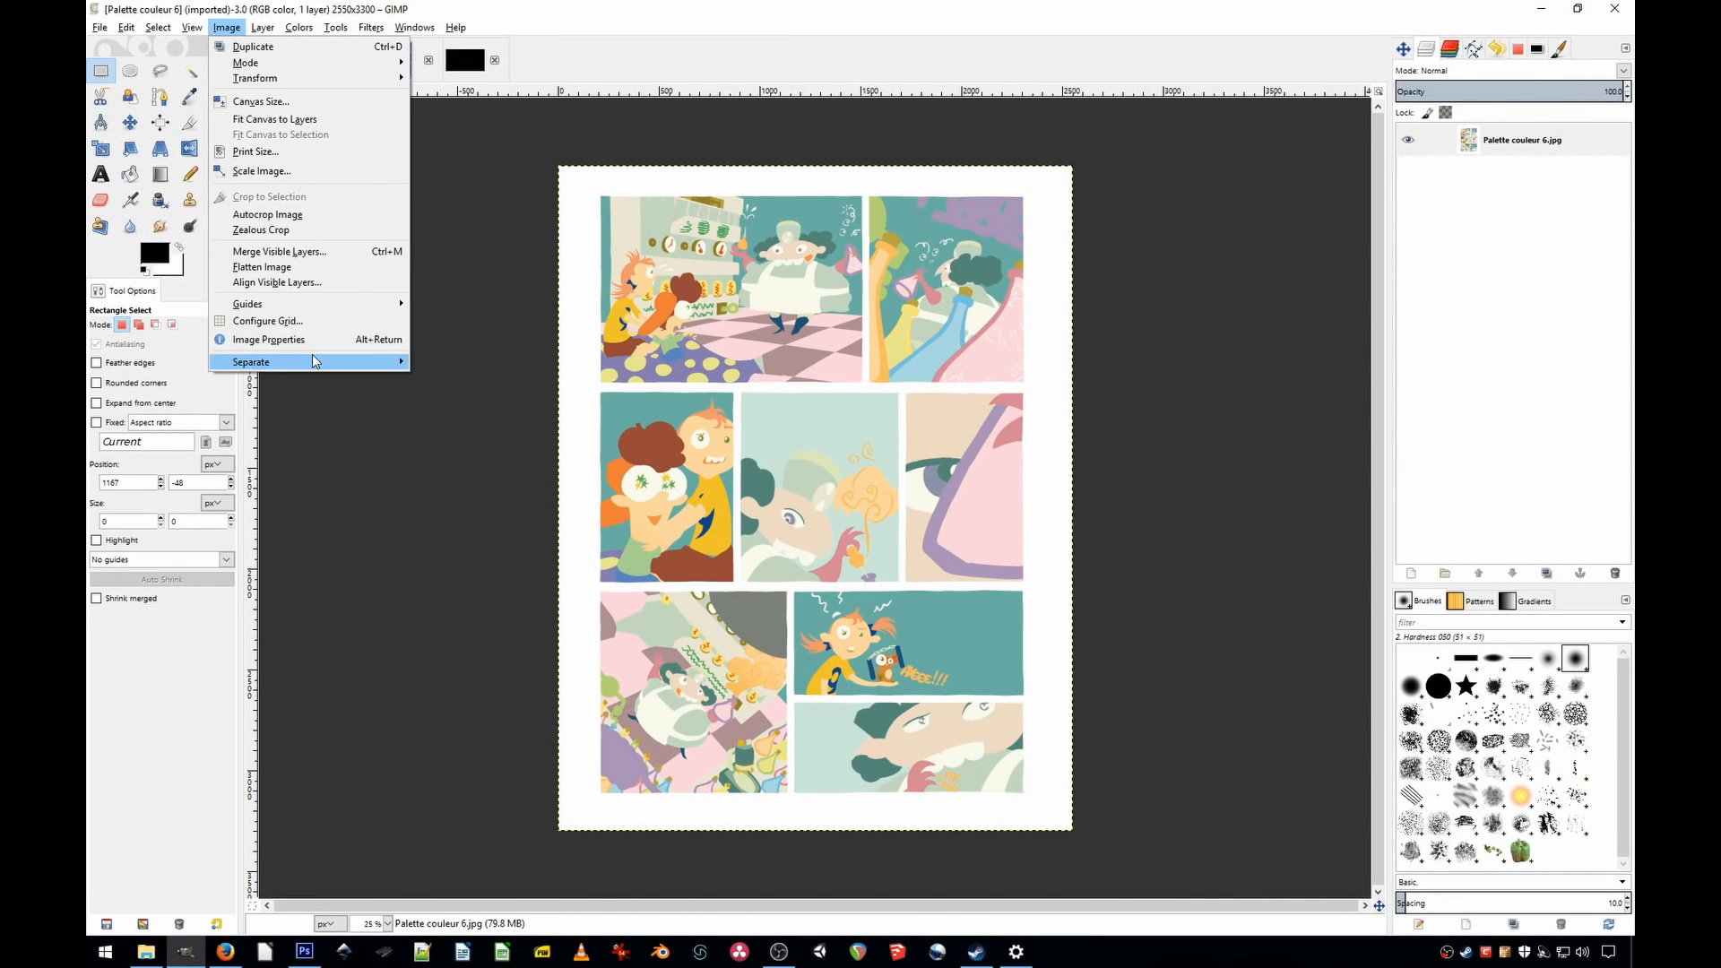
pyautogui.click(250, 362)
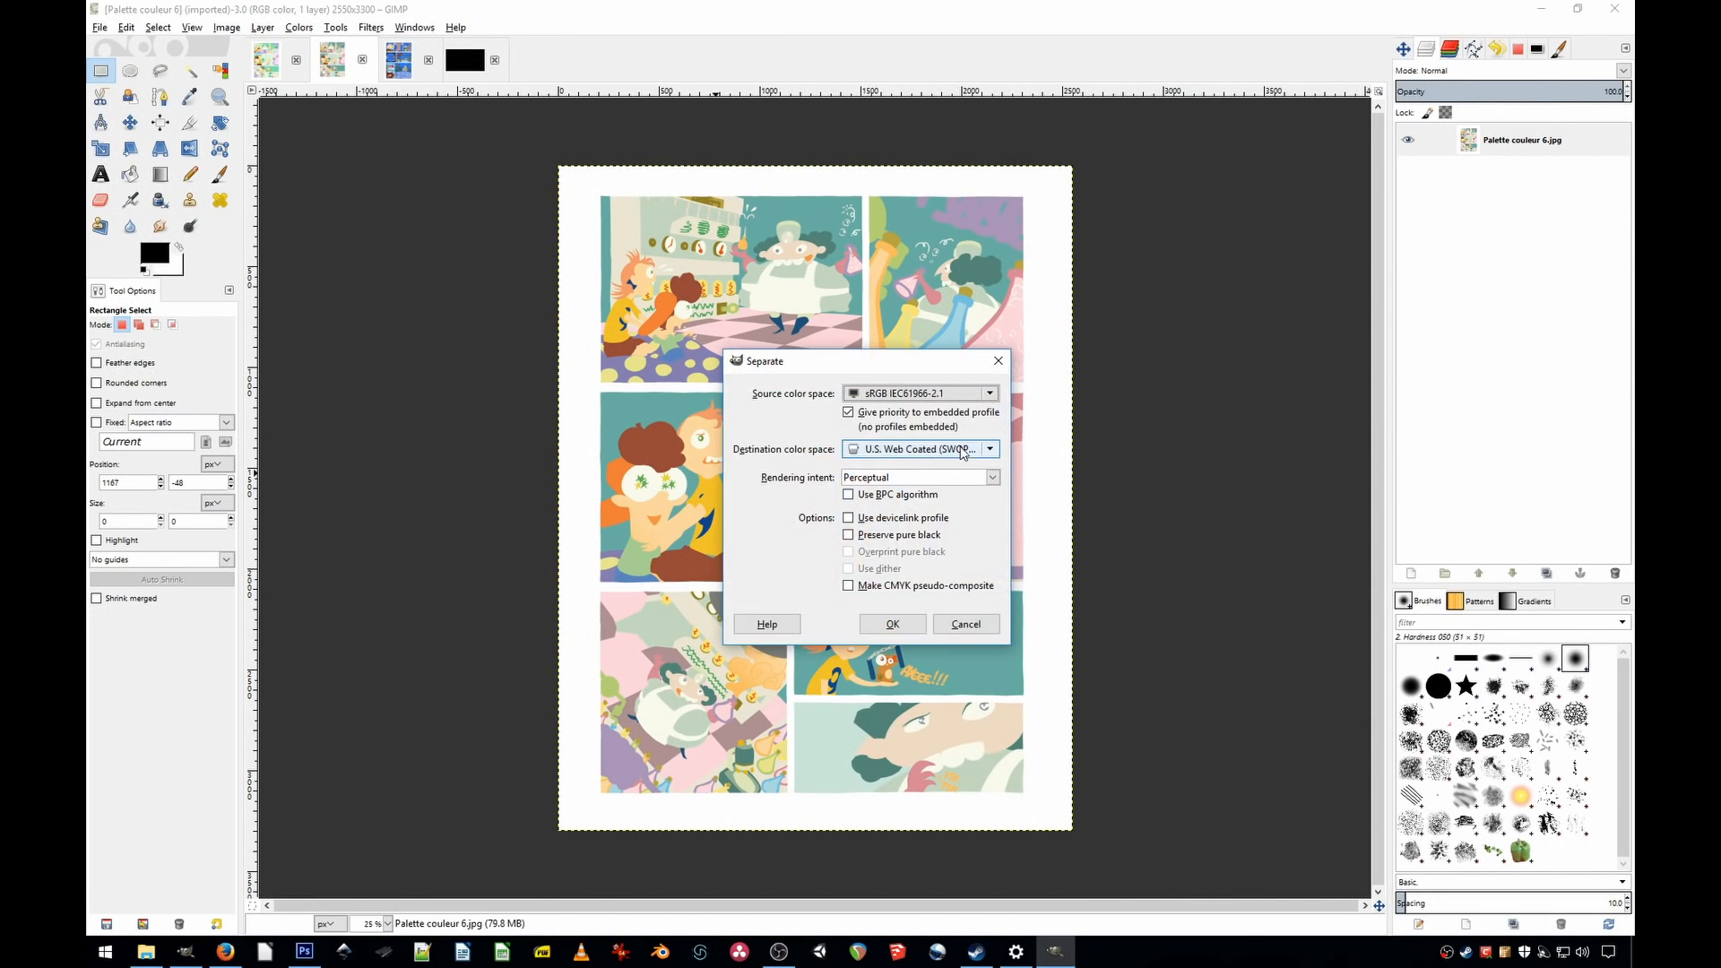
pyautogui.click(988, 449)
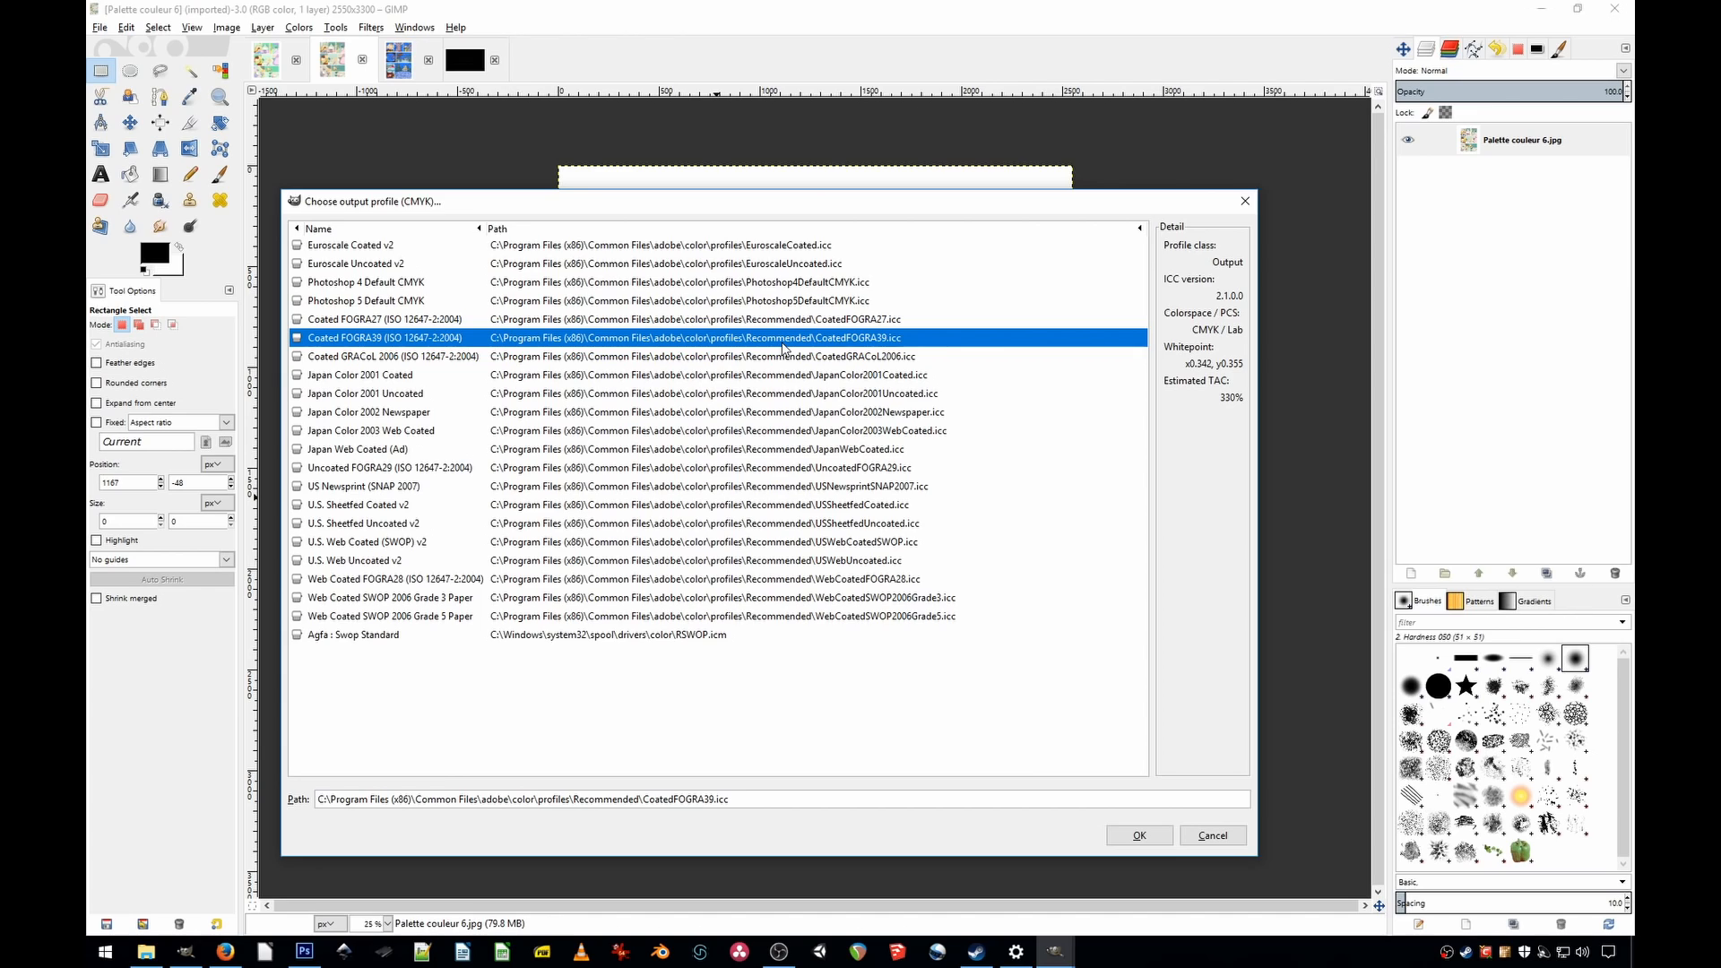
pyautogui.moveTo(826, 601)
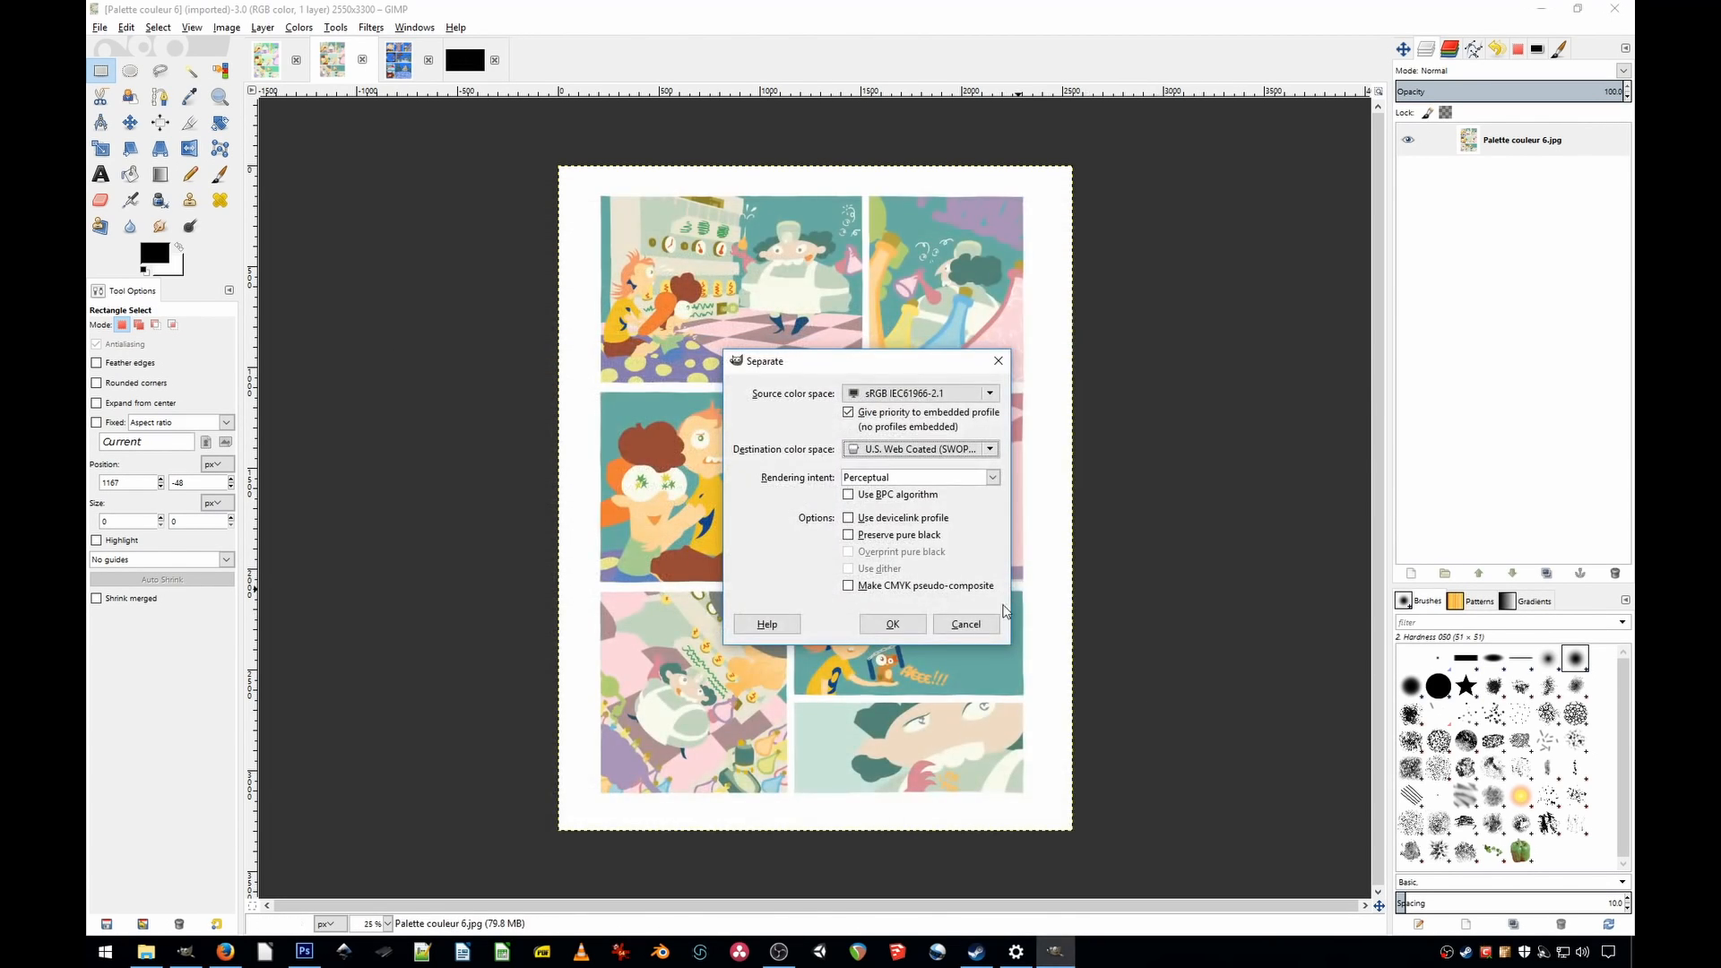
pyautogui.click(965, 624)
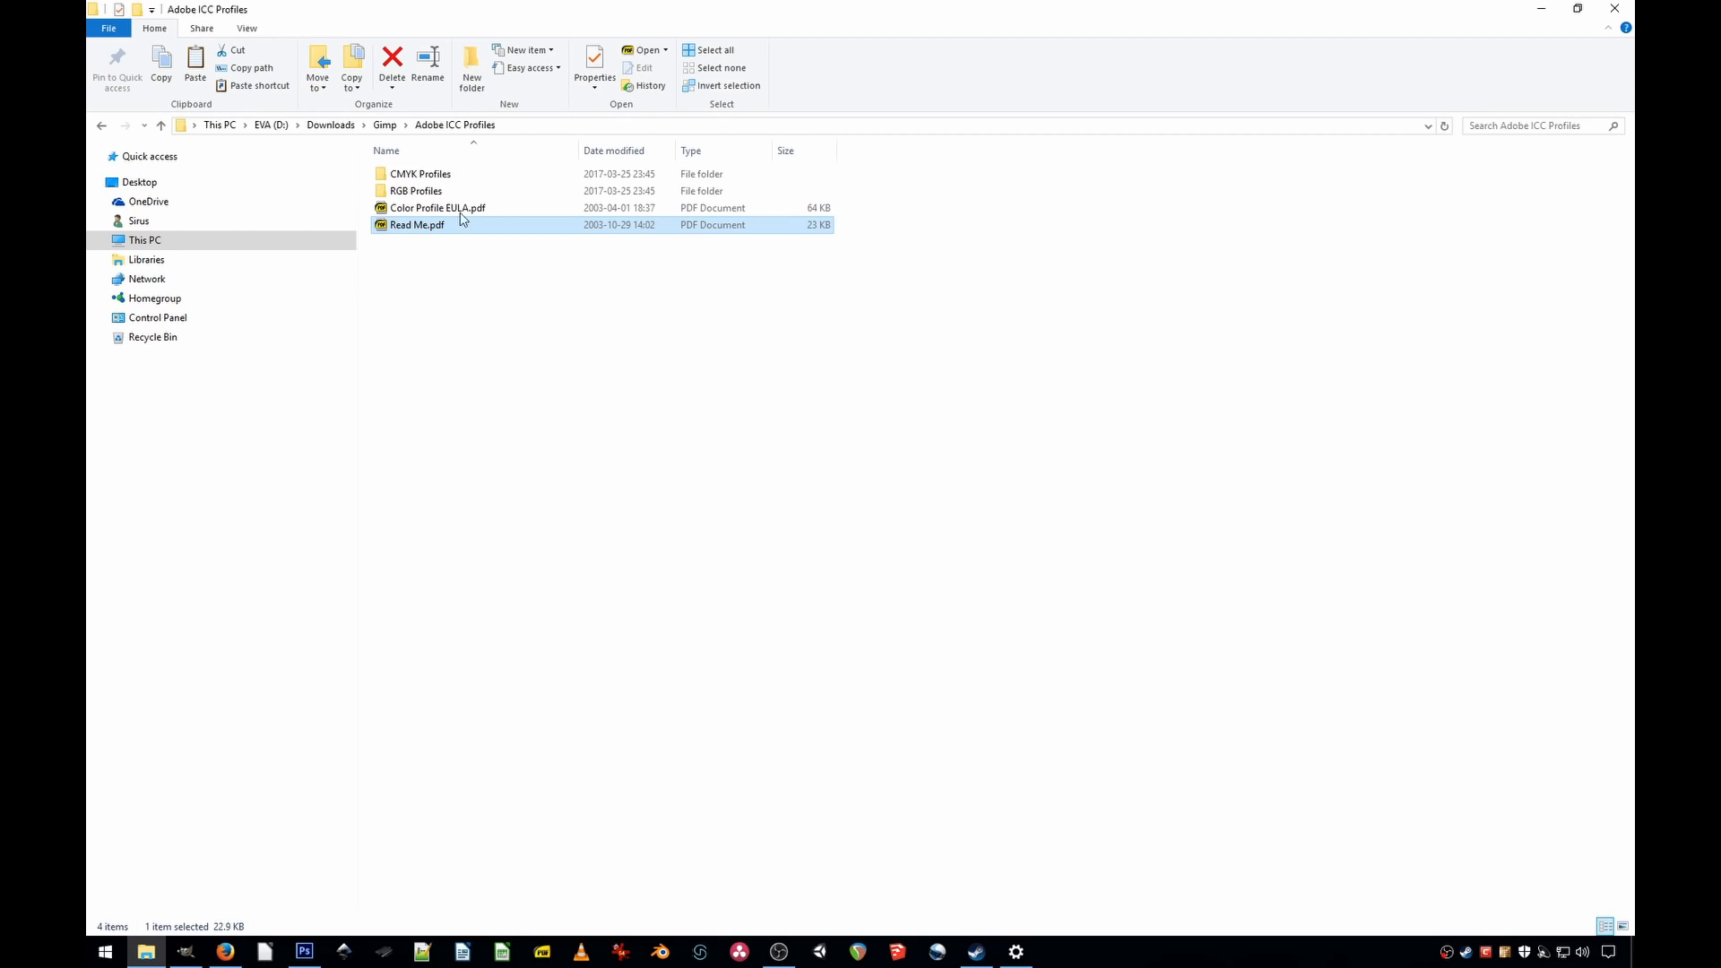
# Step: Open the CMYK Profiles folder listing Euroscale Coated, US Web Coated SWOP and others
pyautogui.doubleClick(421, 173)
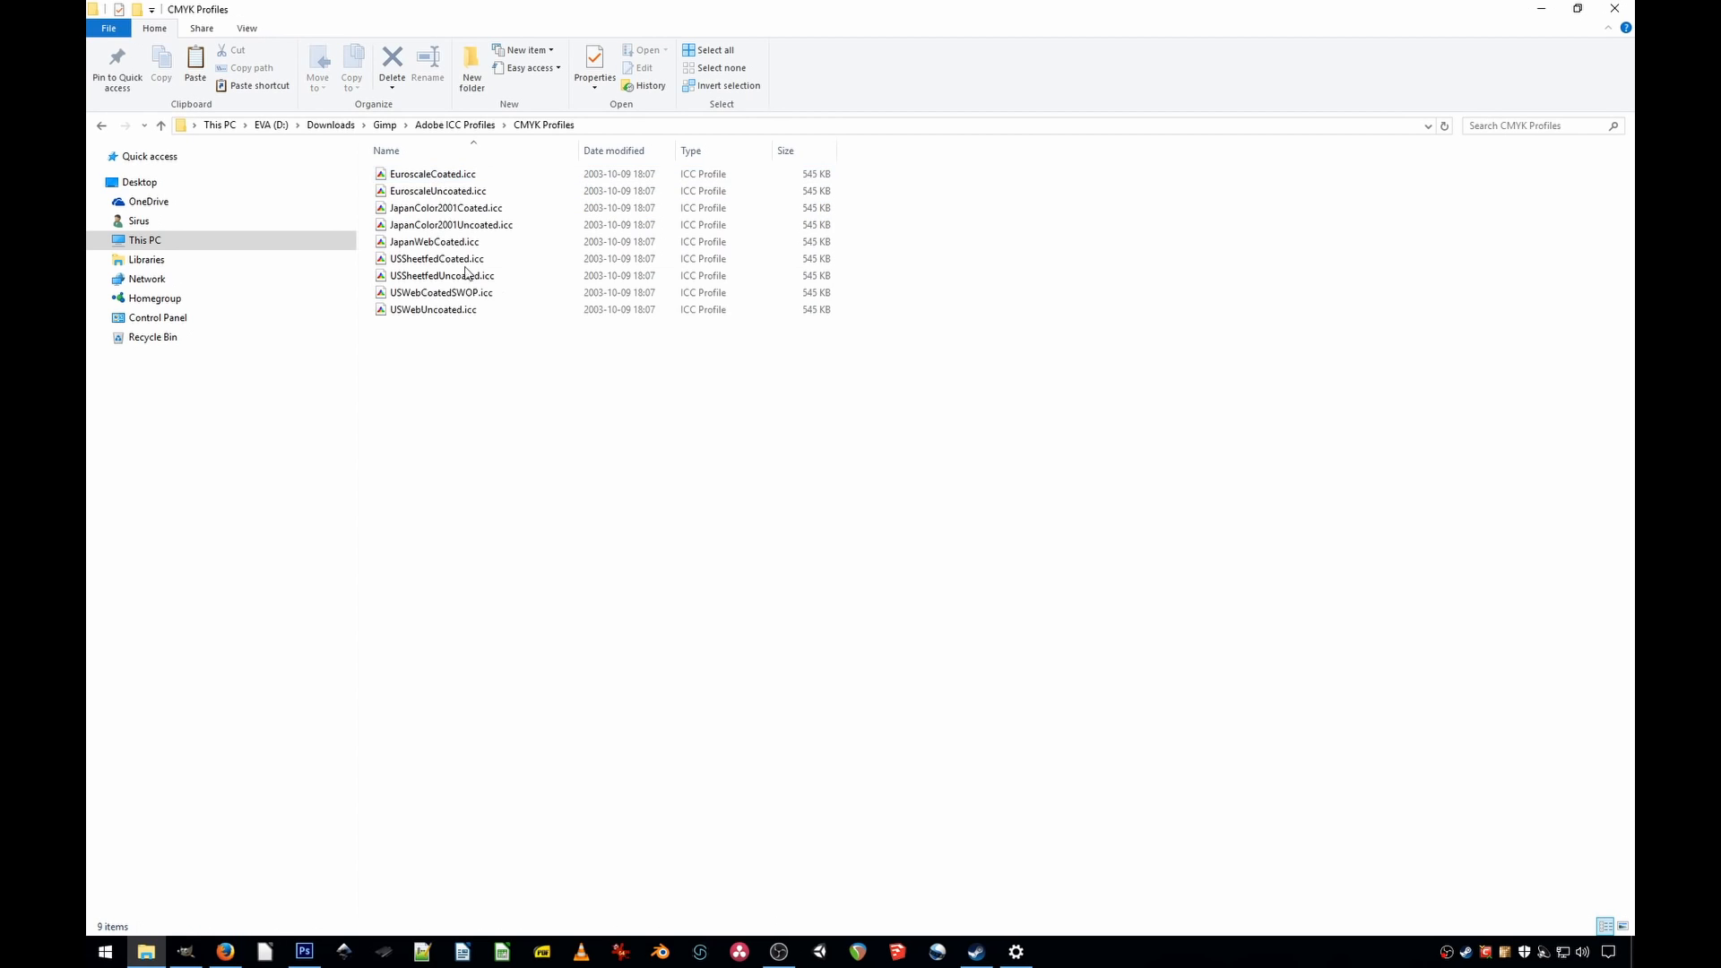
pyautogui.moveTo(483, 292)
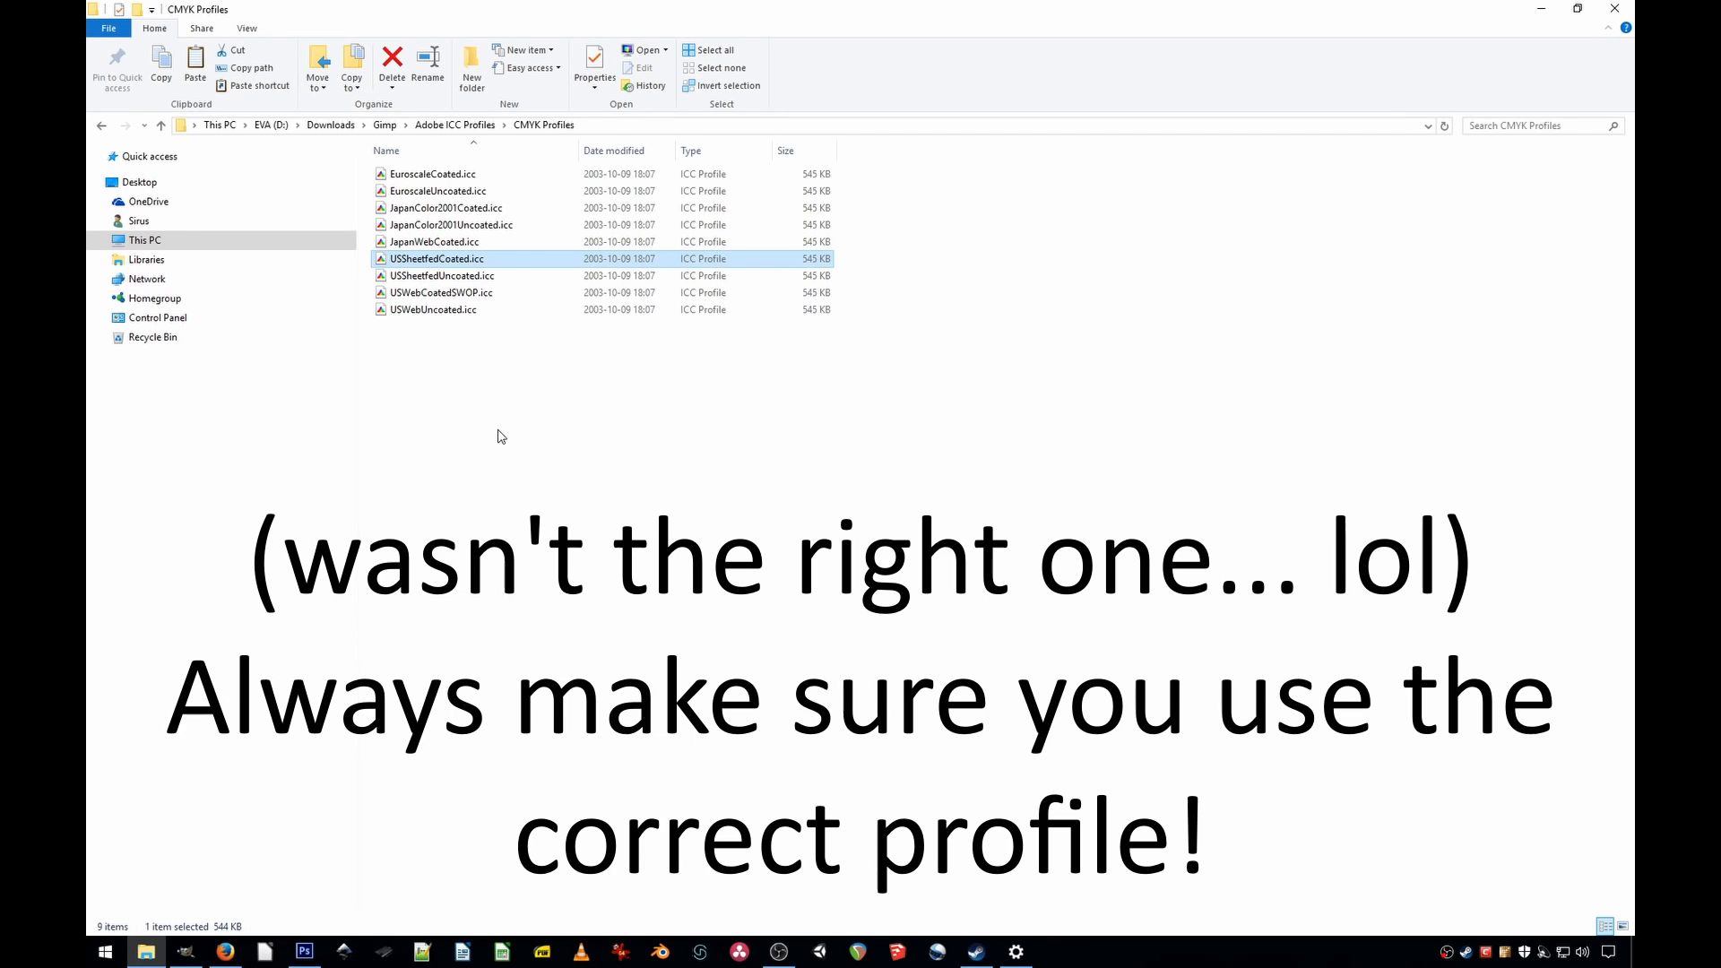
pyautogui.moveTo(465, 450)
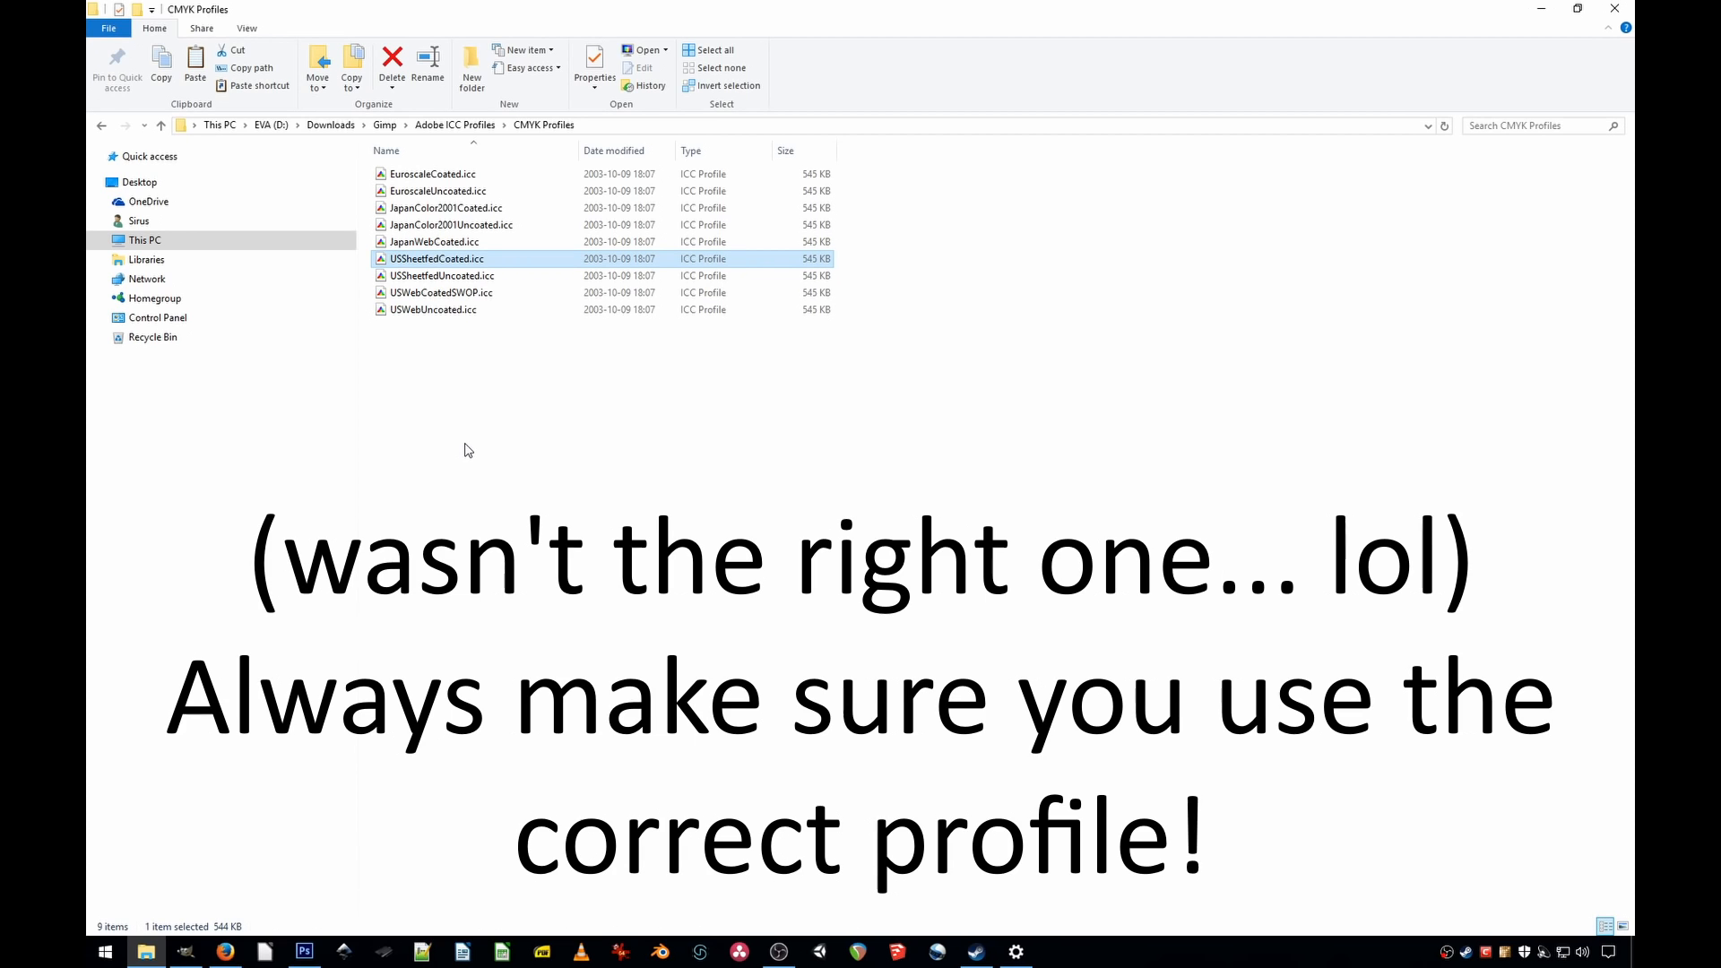
pyautogui.moveTo(479, 270)
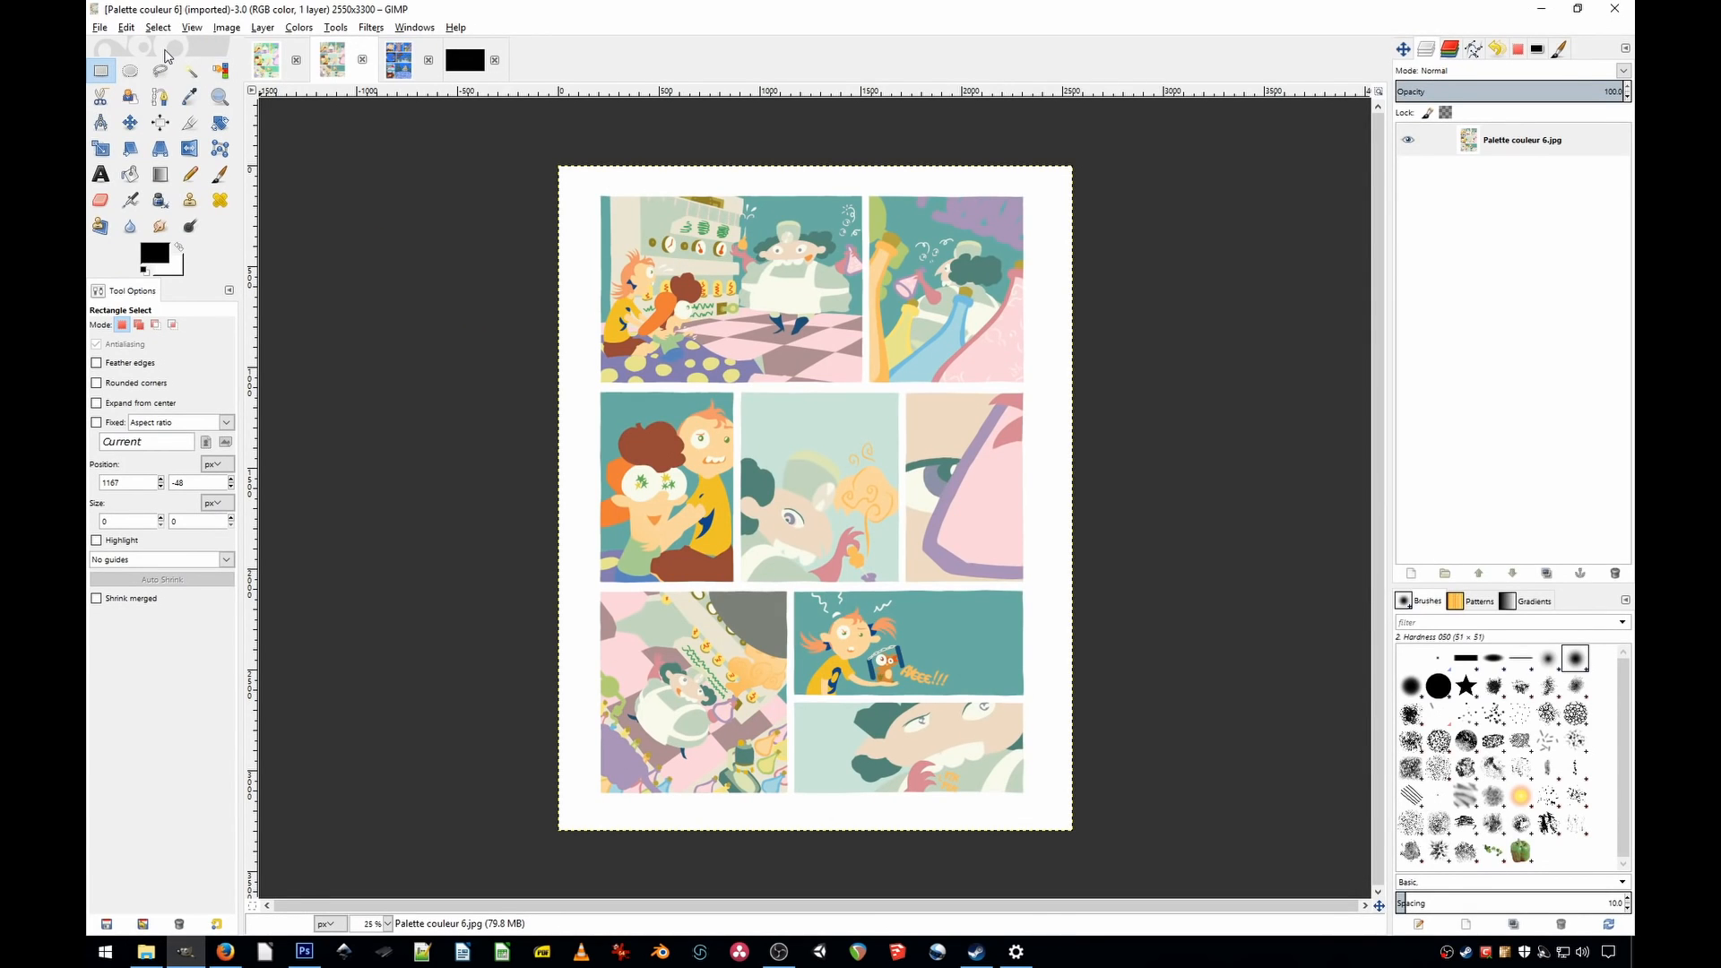
# Step: Show the Color Management page of Preferences, with RGB and CMYK profiles unset
pyautogui.click(126, 28)
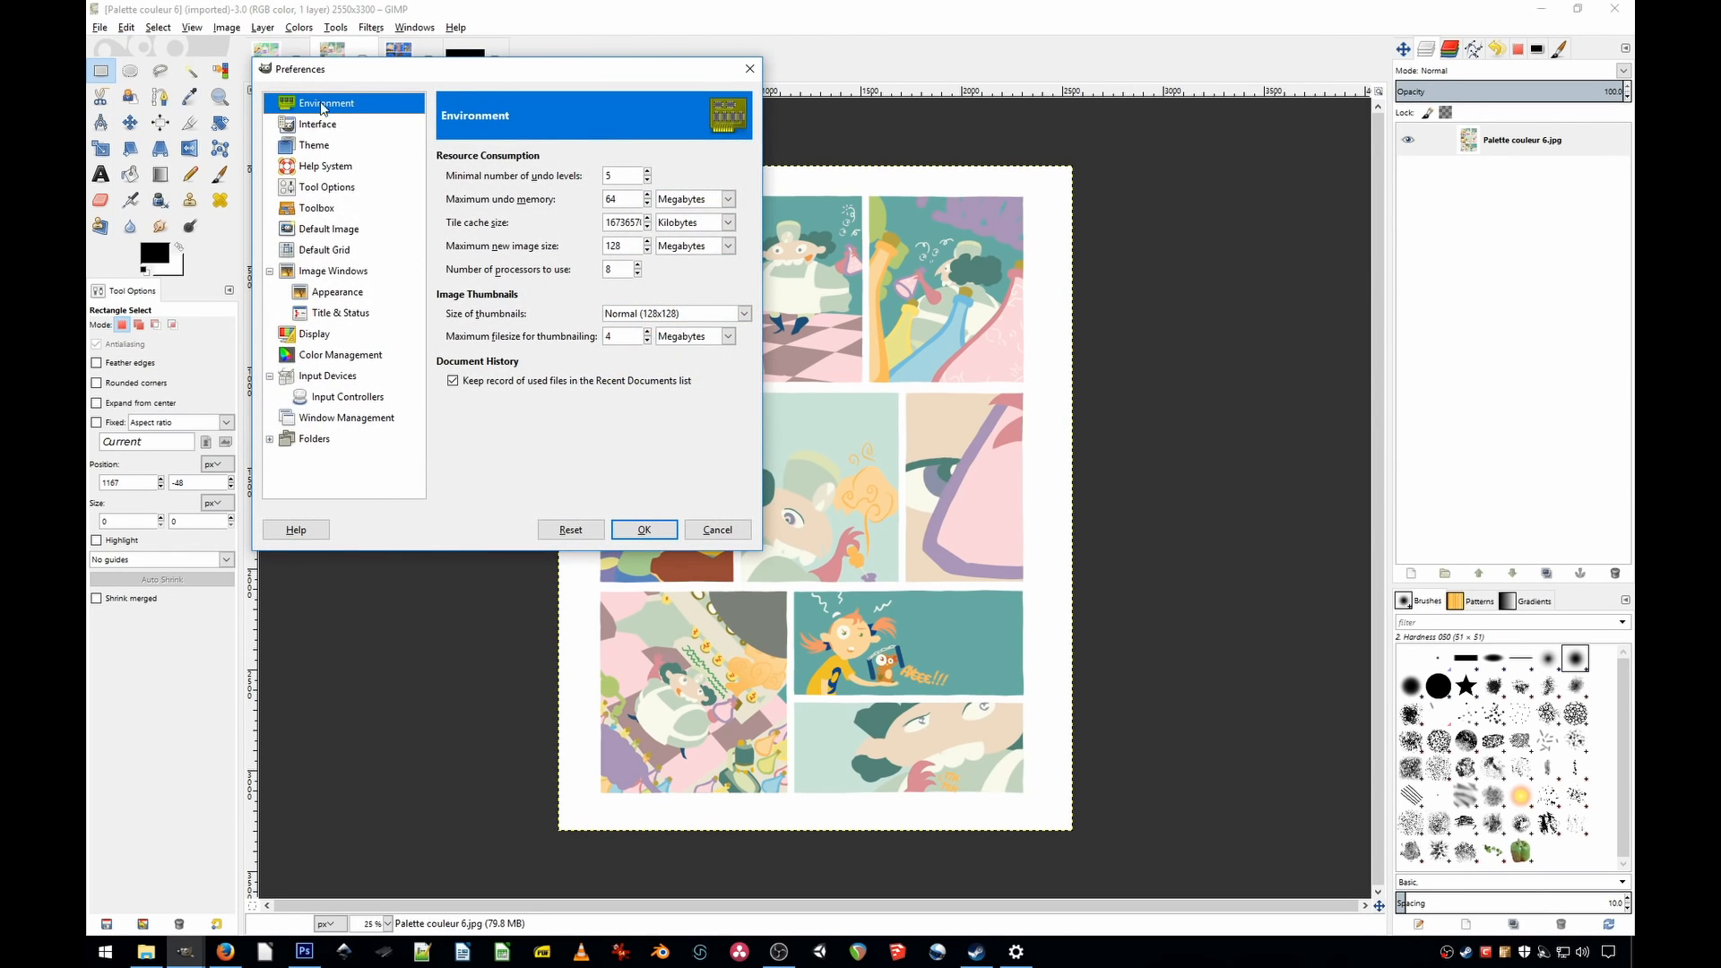
pyautogui.click(338, 355)
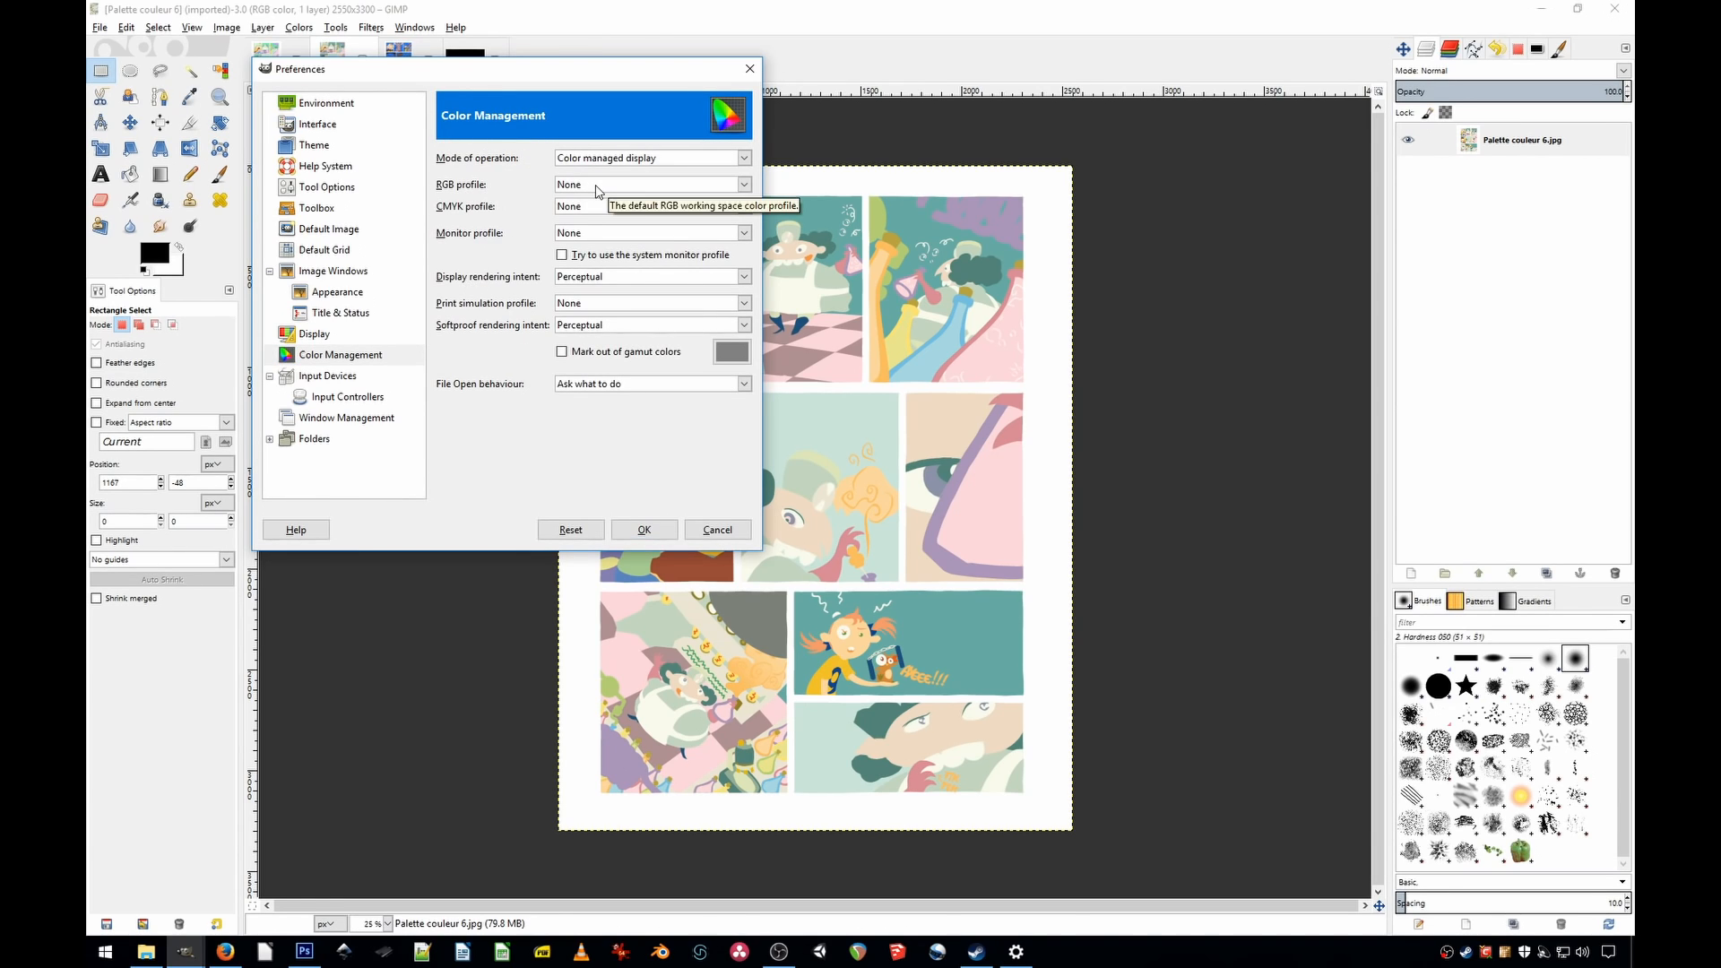
pyautogui.moveTo(474, 215)
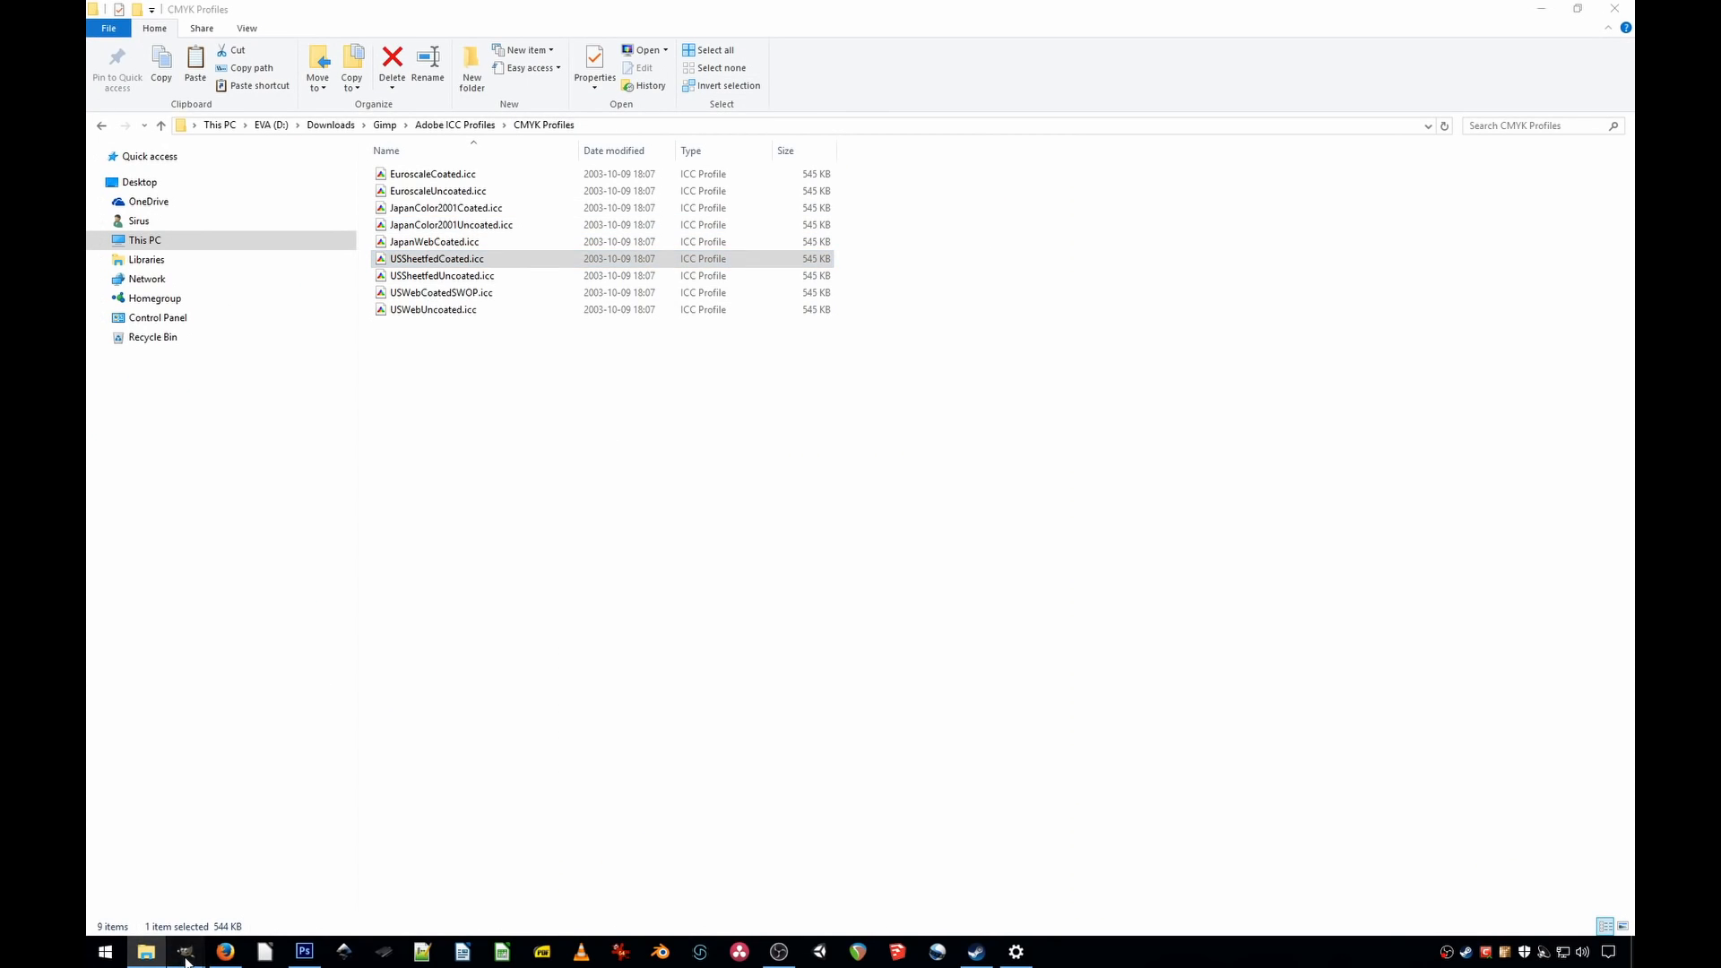
# Step: Bring Preferences forward and list CMYK profile choices such as US Sheetfed Coated
pyautogui.click(185, 950)
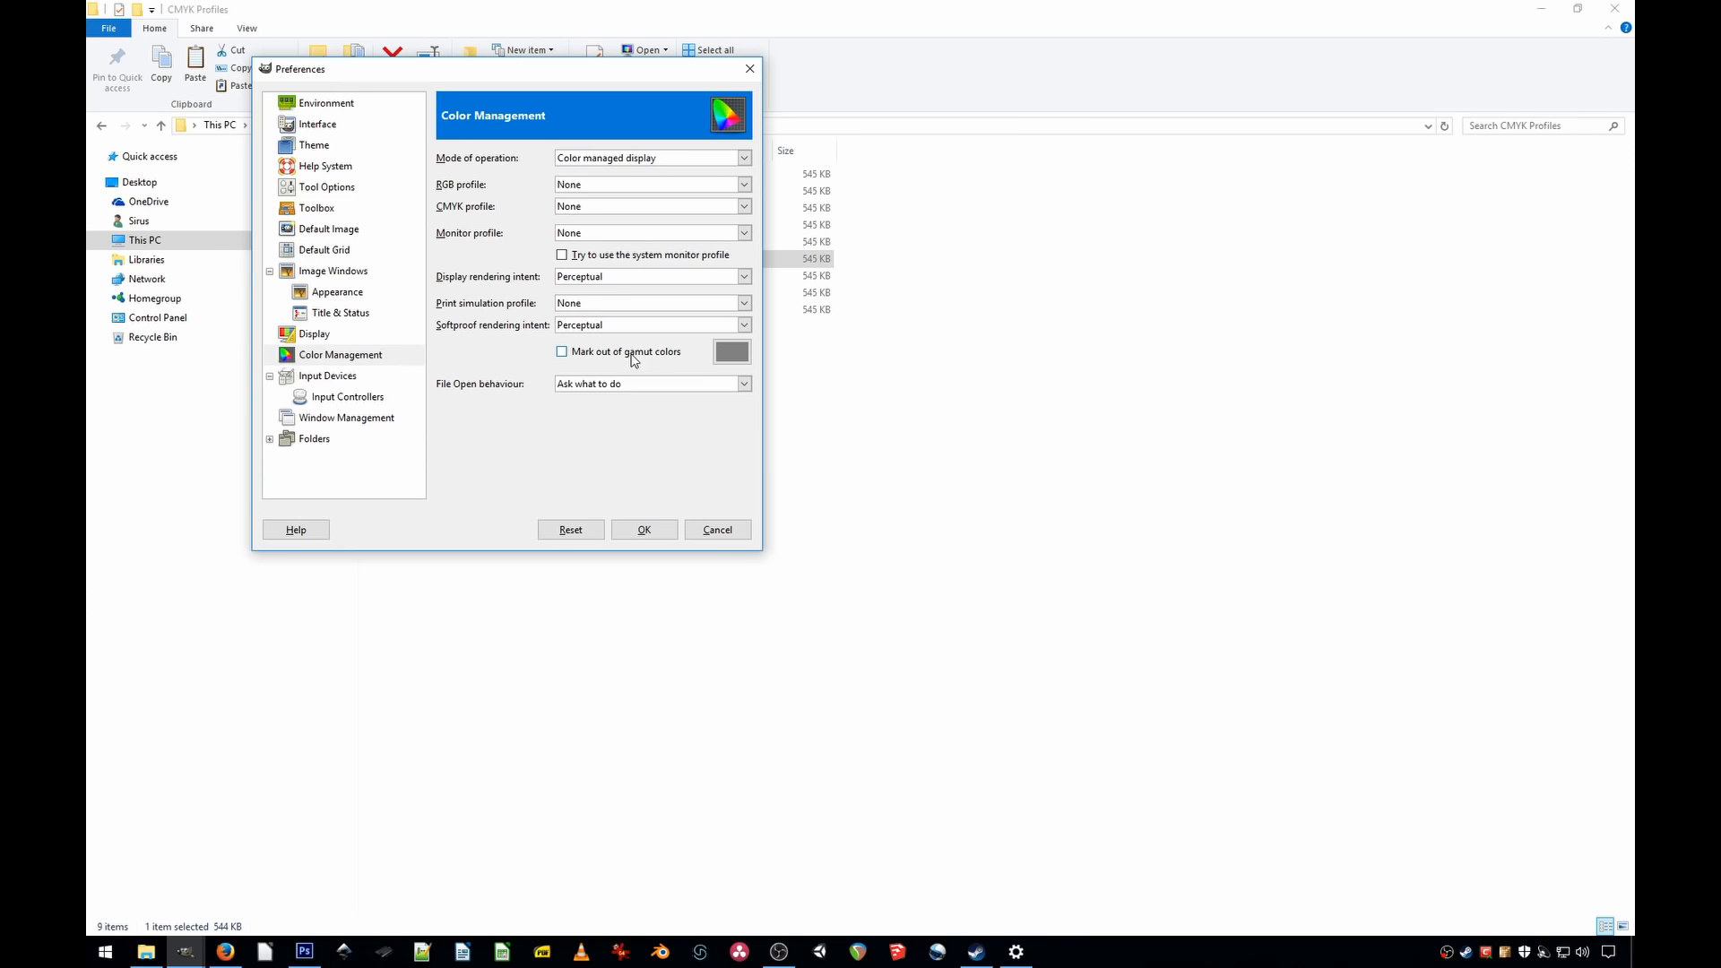
pyautogui.click(744, 206)
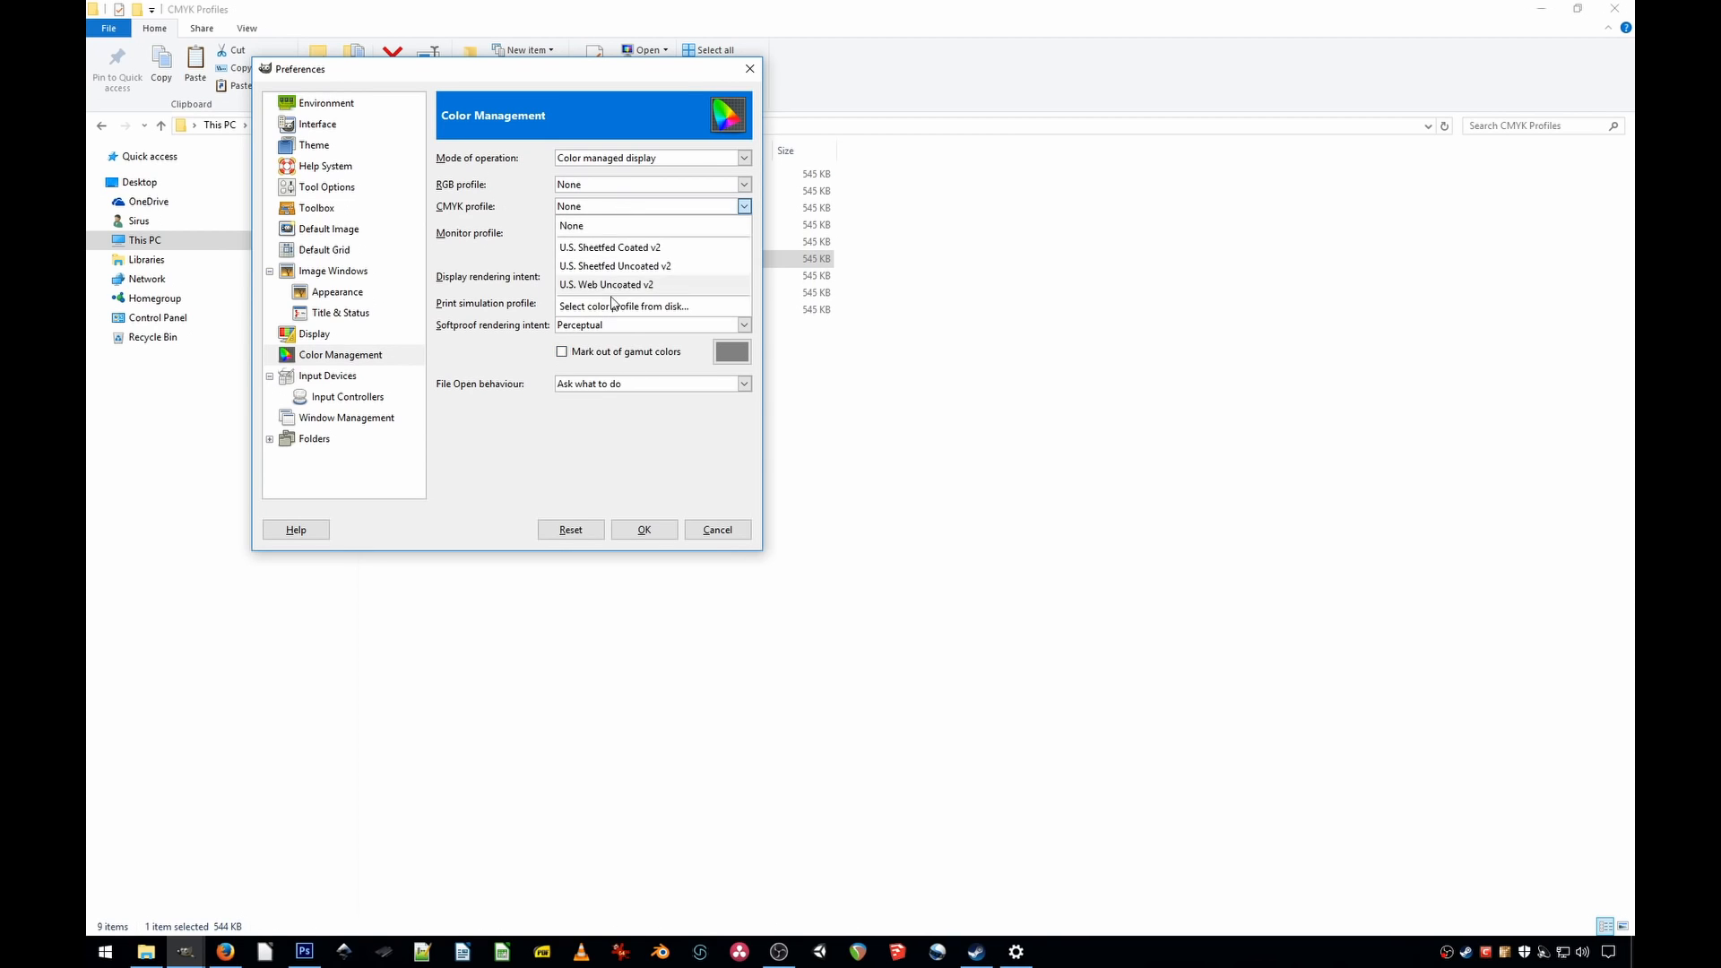
pyautogui.moveTo(626, 248)
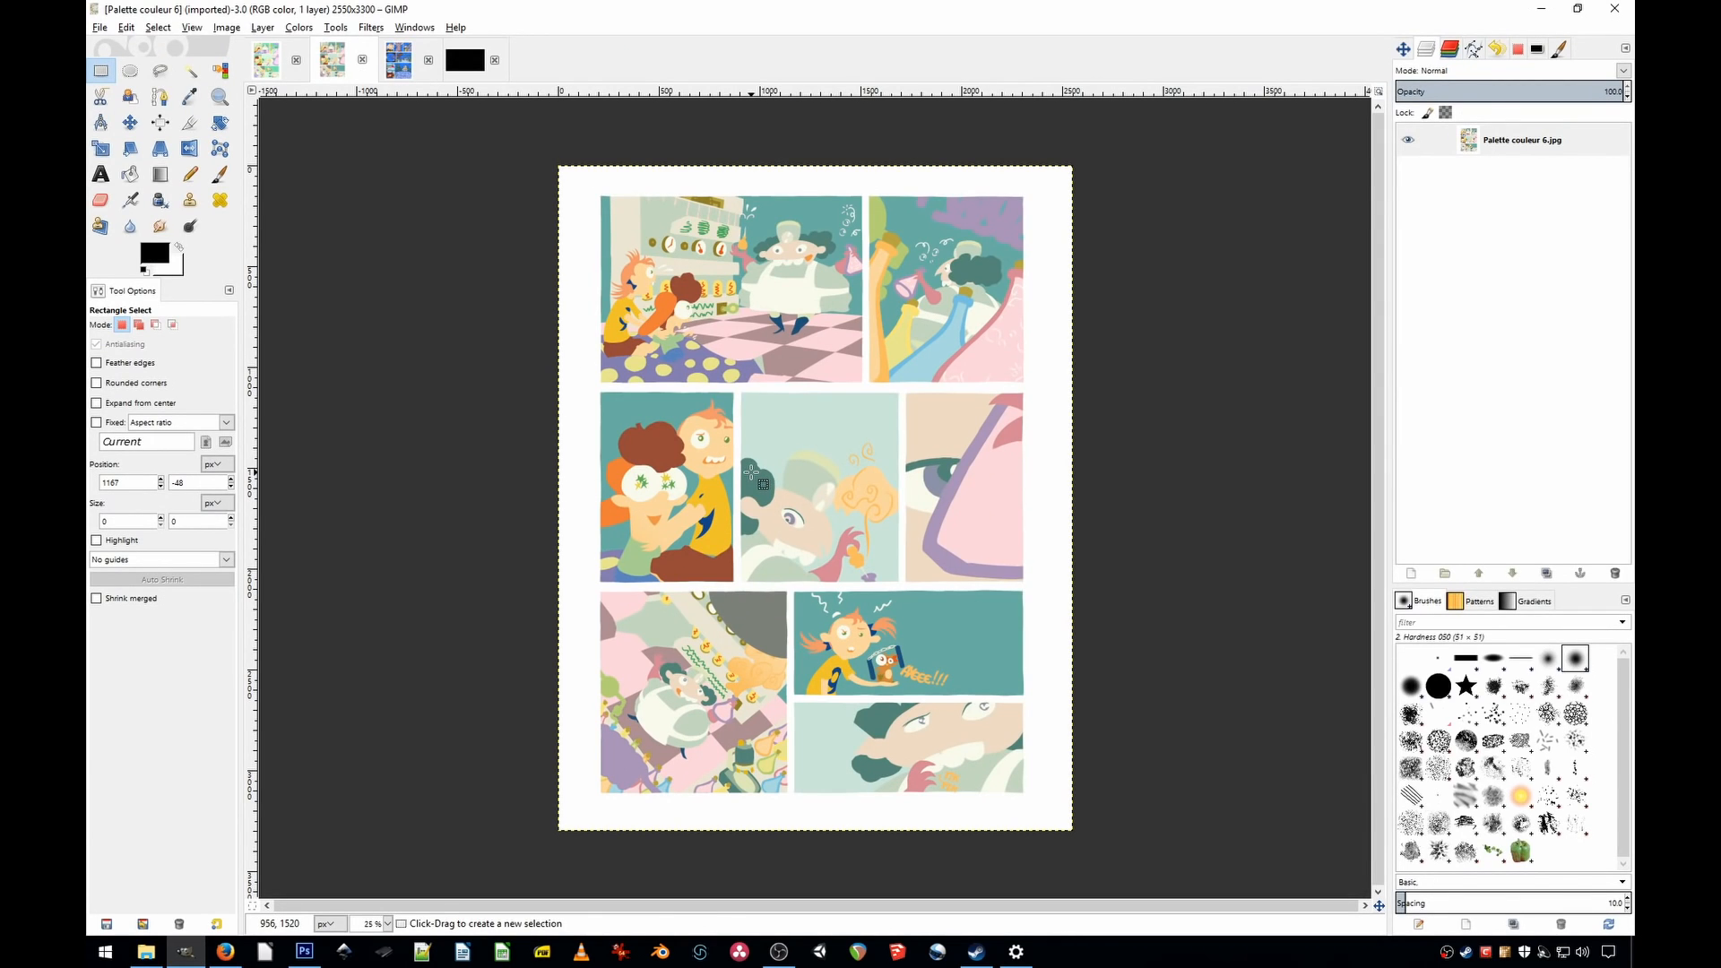
pyautogui.moveTo(675, 440)
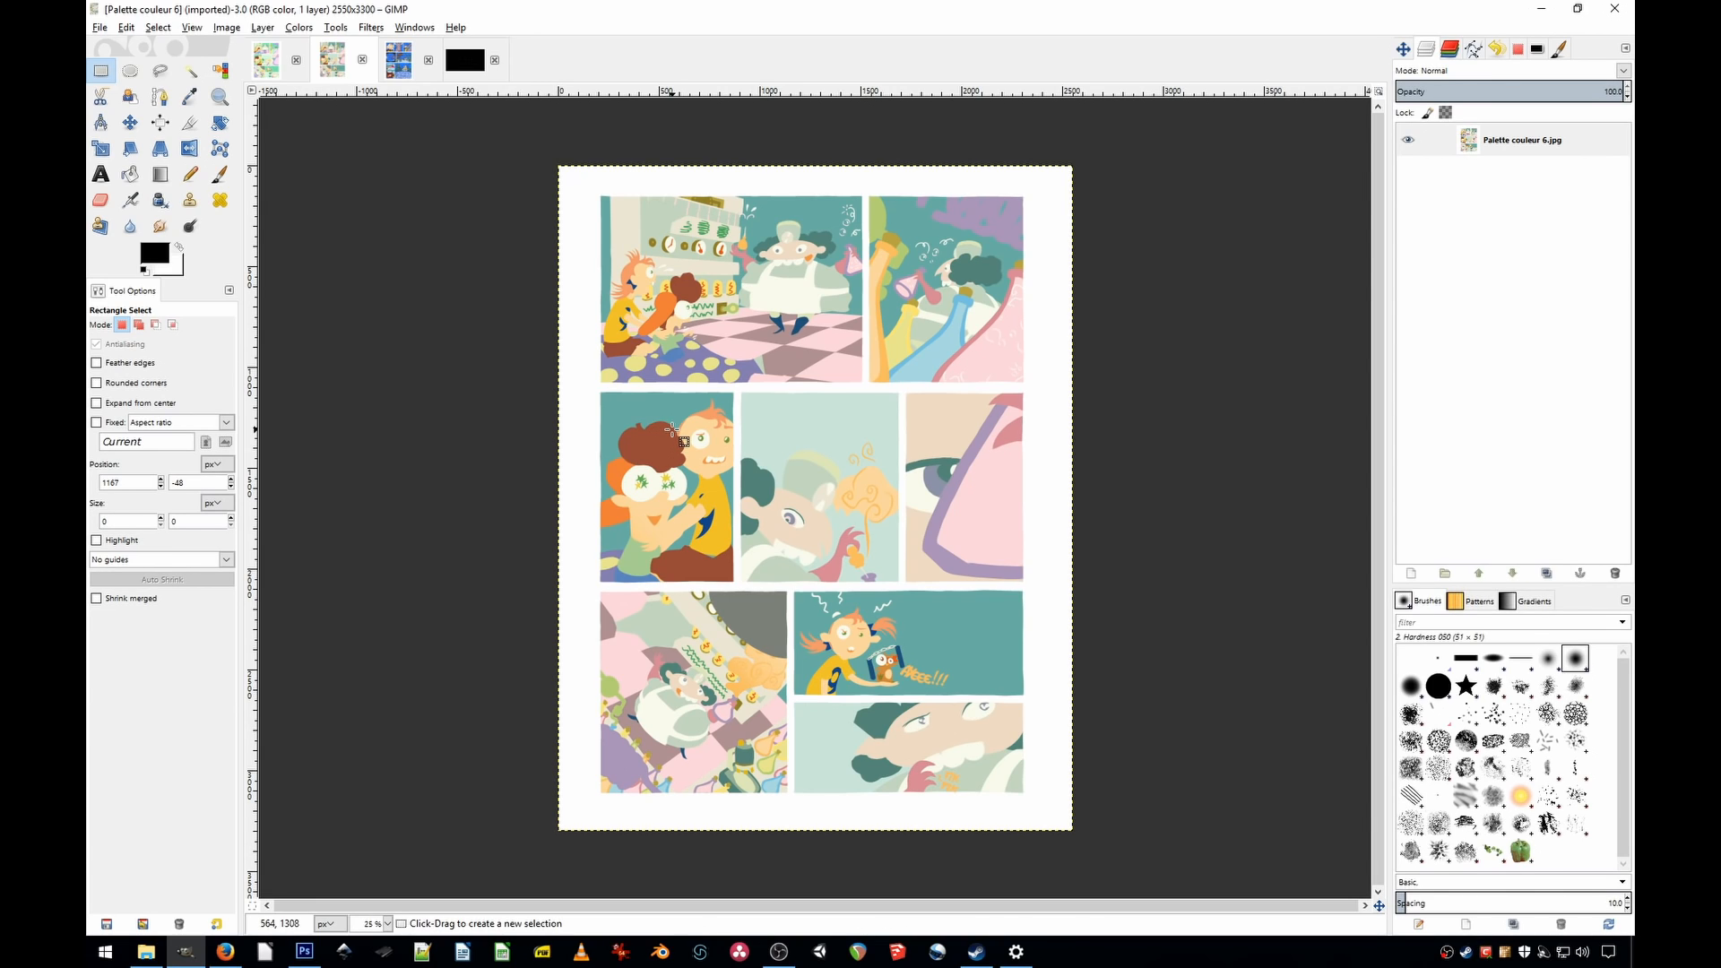
# Step: Display the comic page with its blue-toned Décors, Perso and star layers
pyautogui.click(400, 60)
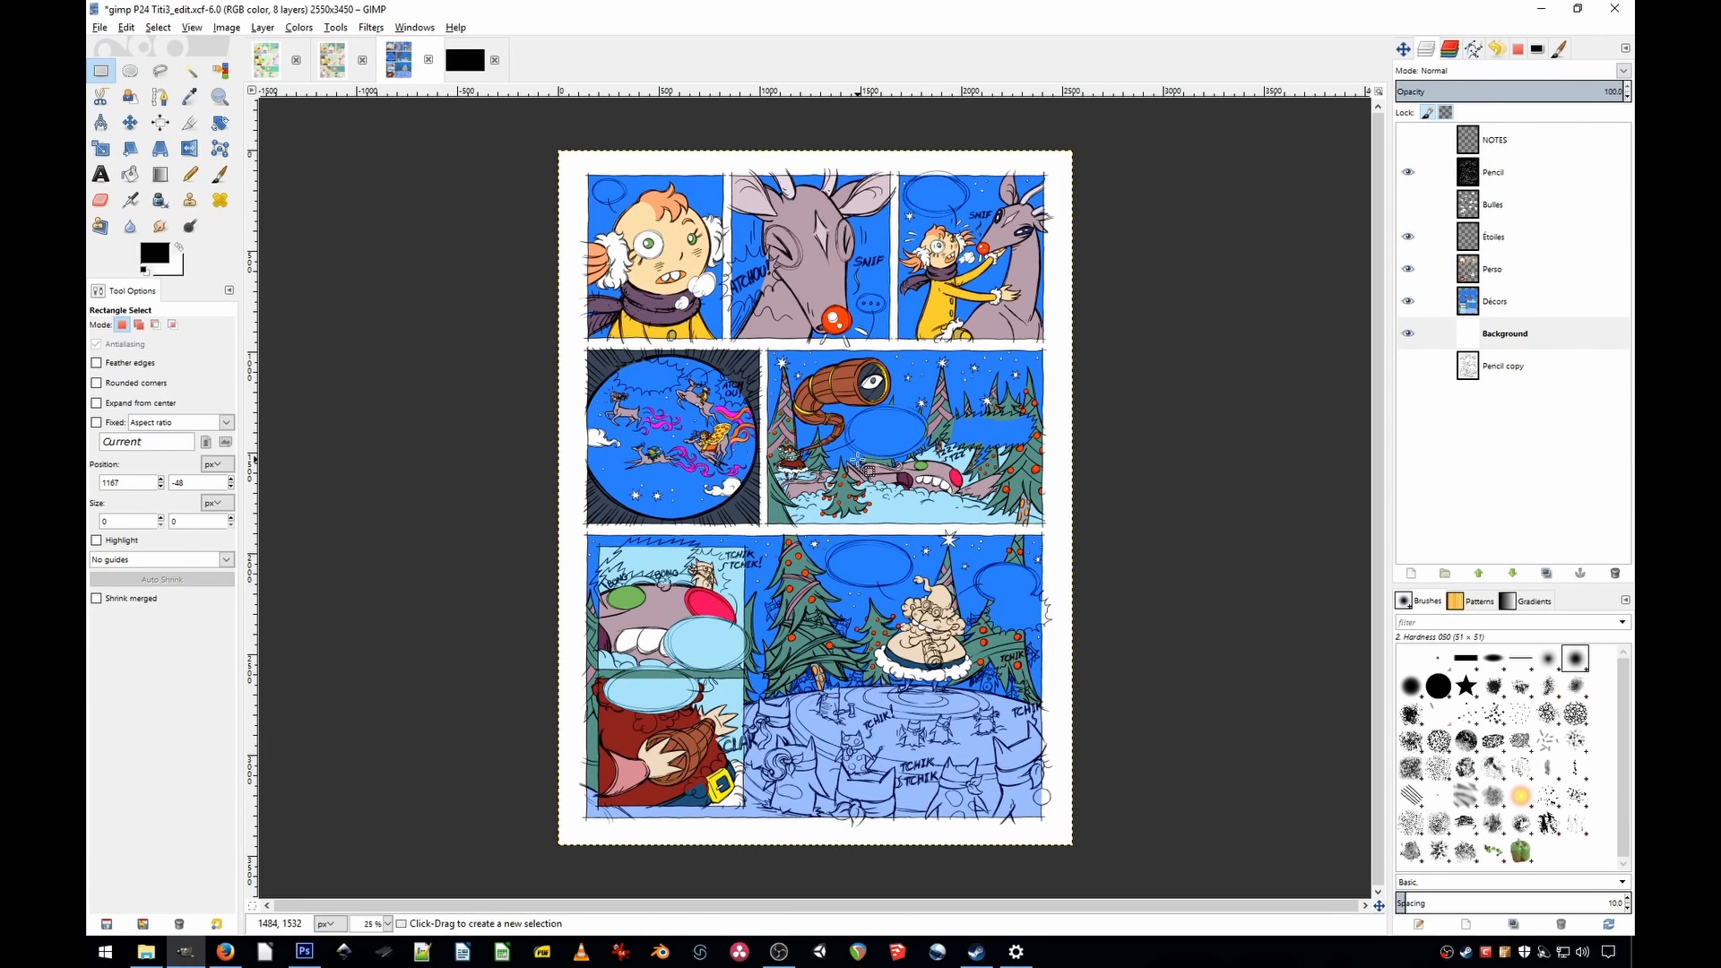
pyautogui.moveTo(1081, 428)
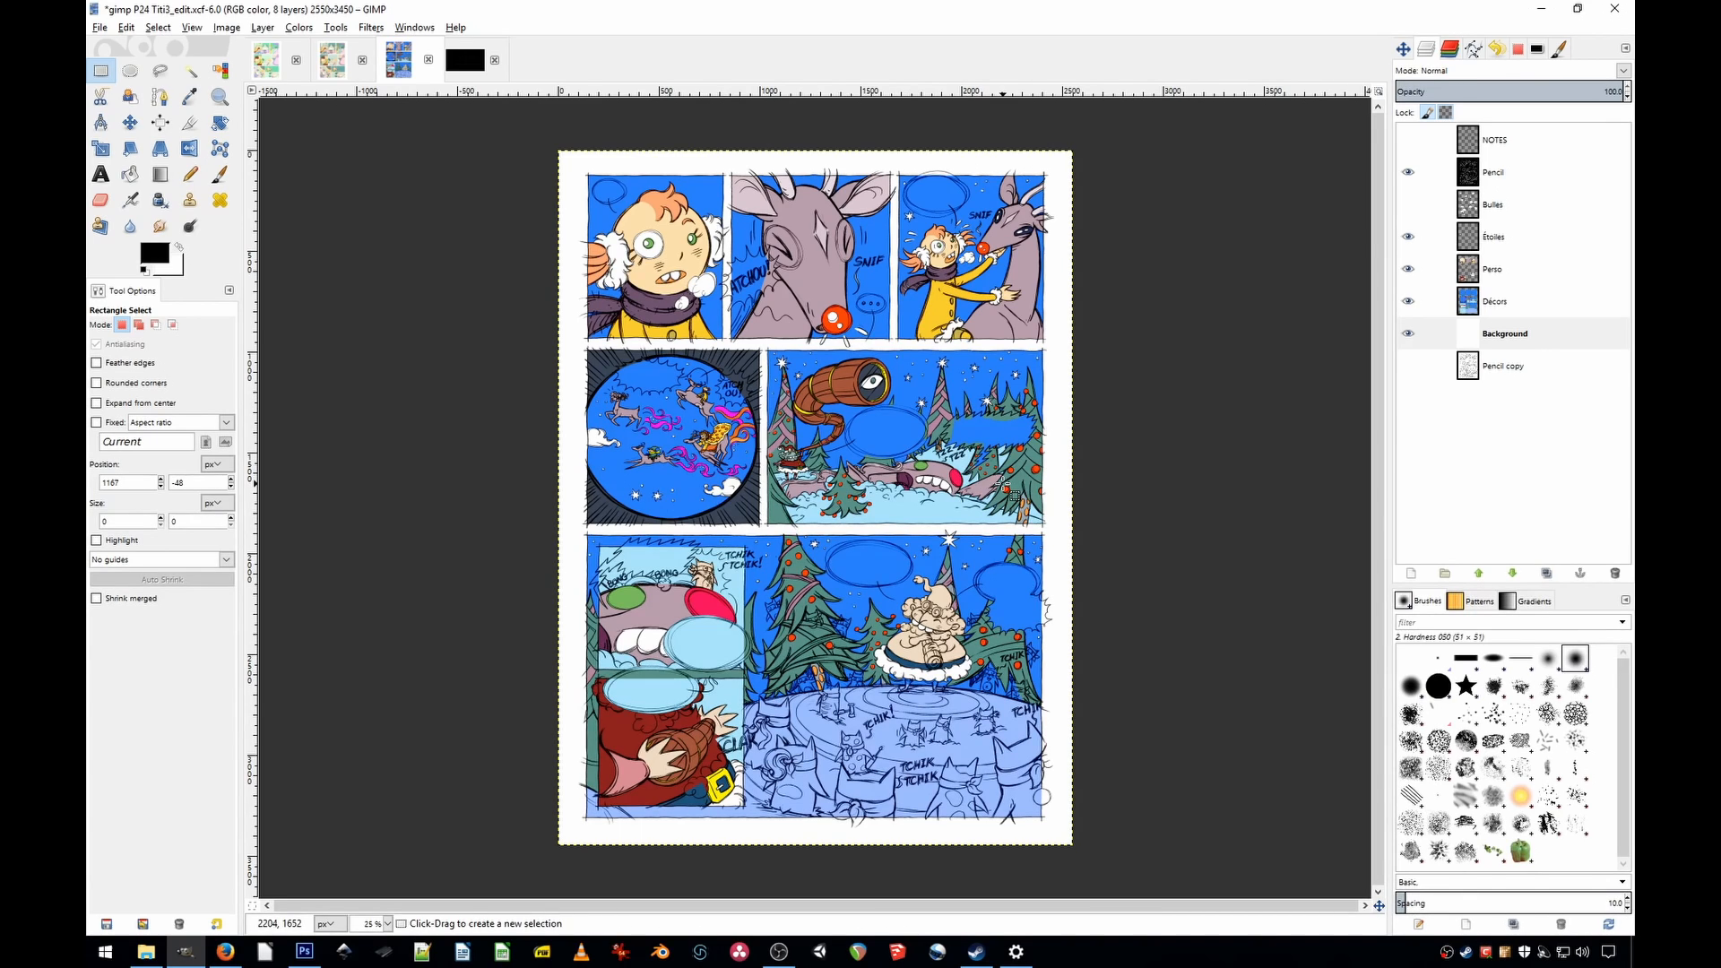
pyautogui.moveTo(1084, 466)
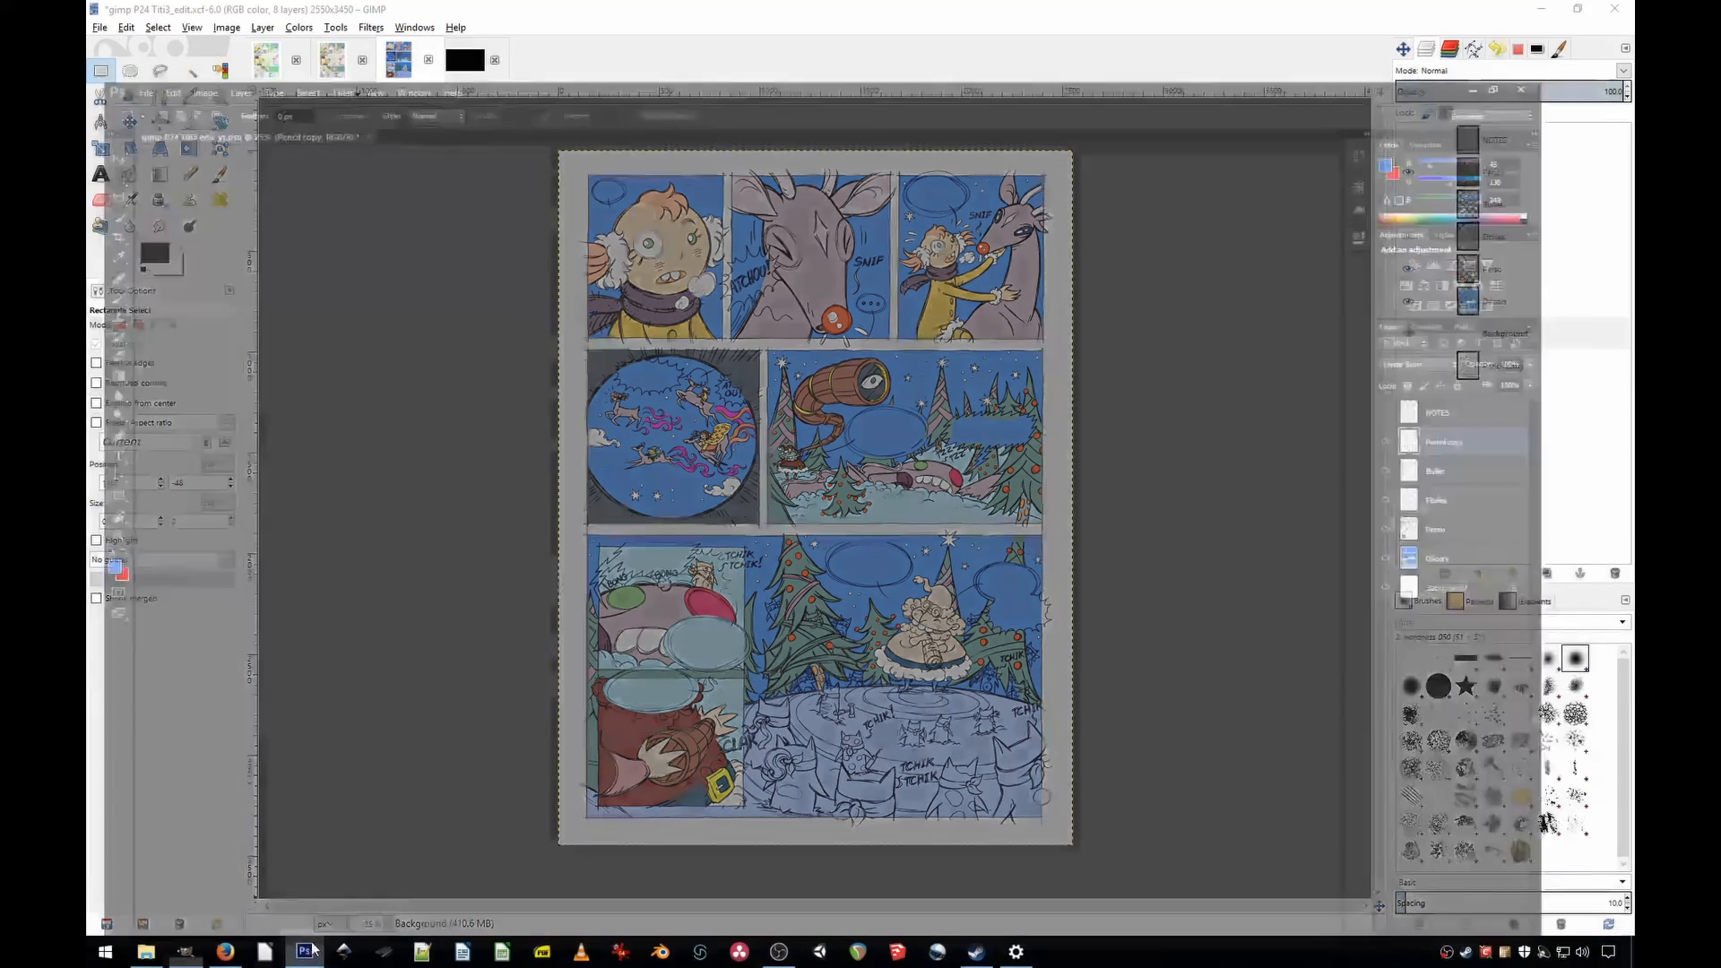
# Step: View the comic page PSD in Photoshop and its Pencil copy blend mode list
pyautogui.click(305, 952)
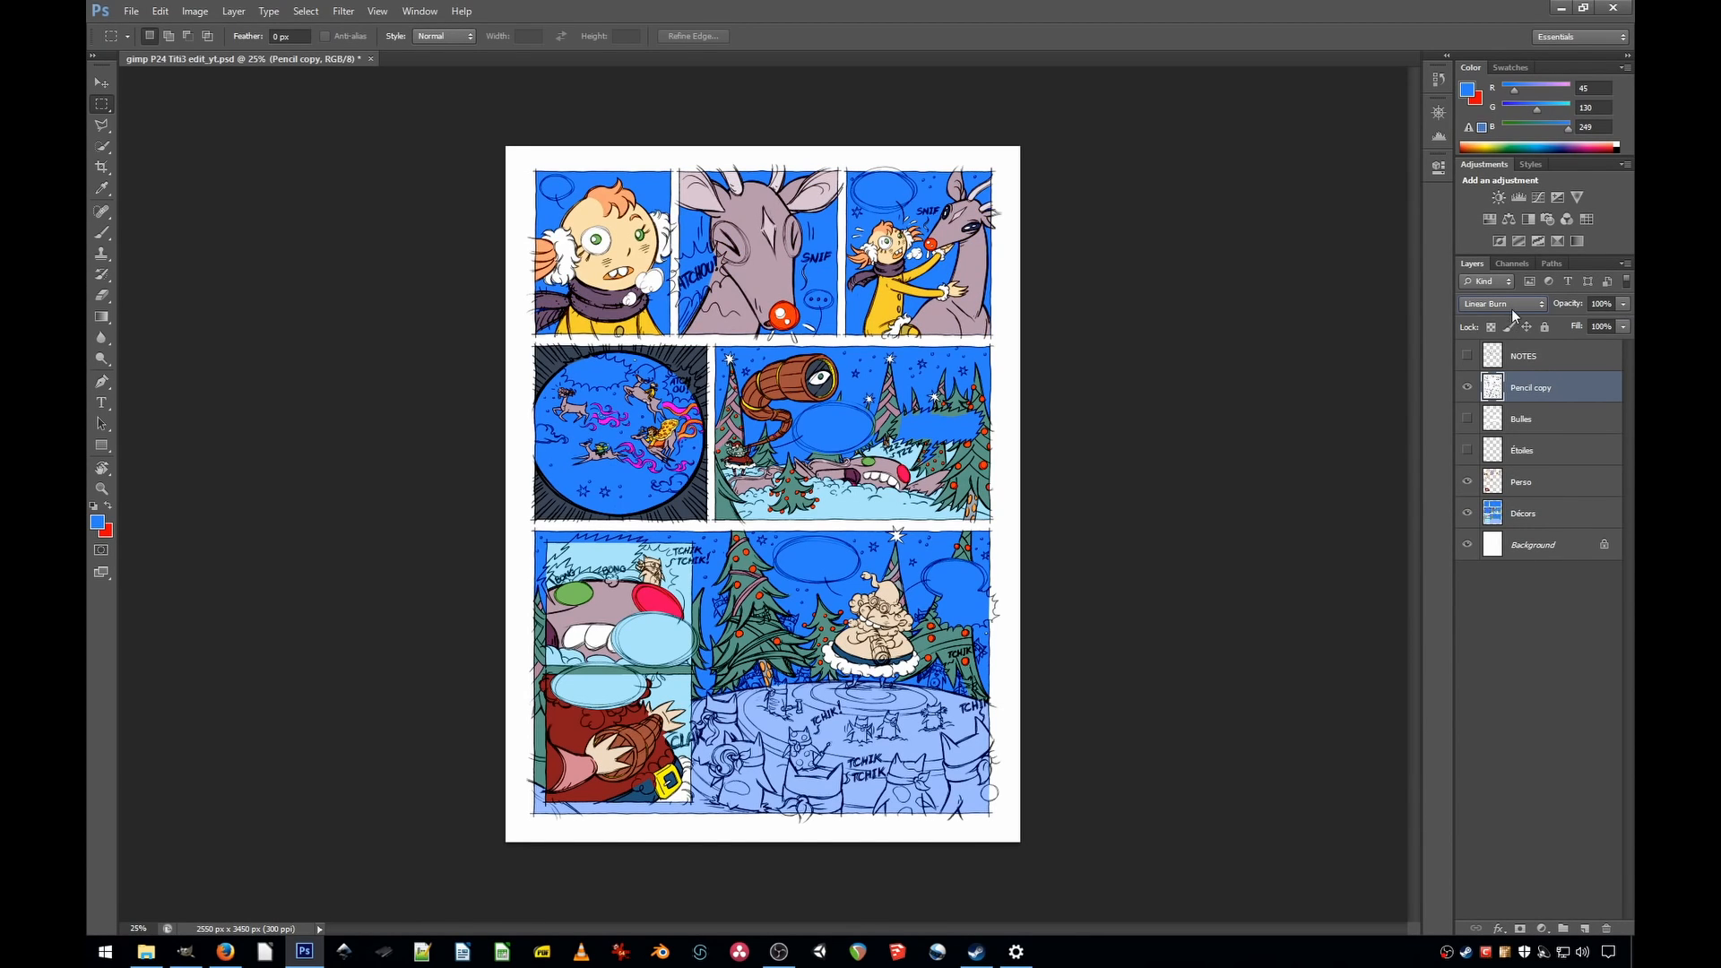
pyautogui.click(1504, 303)
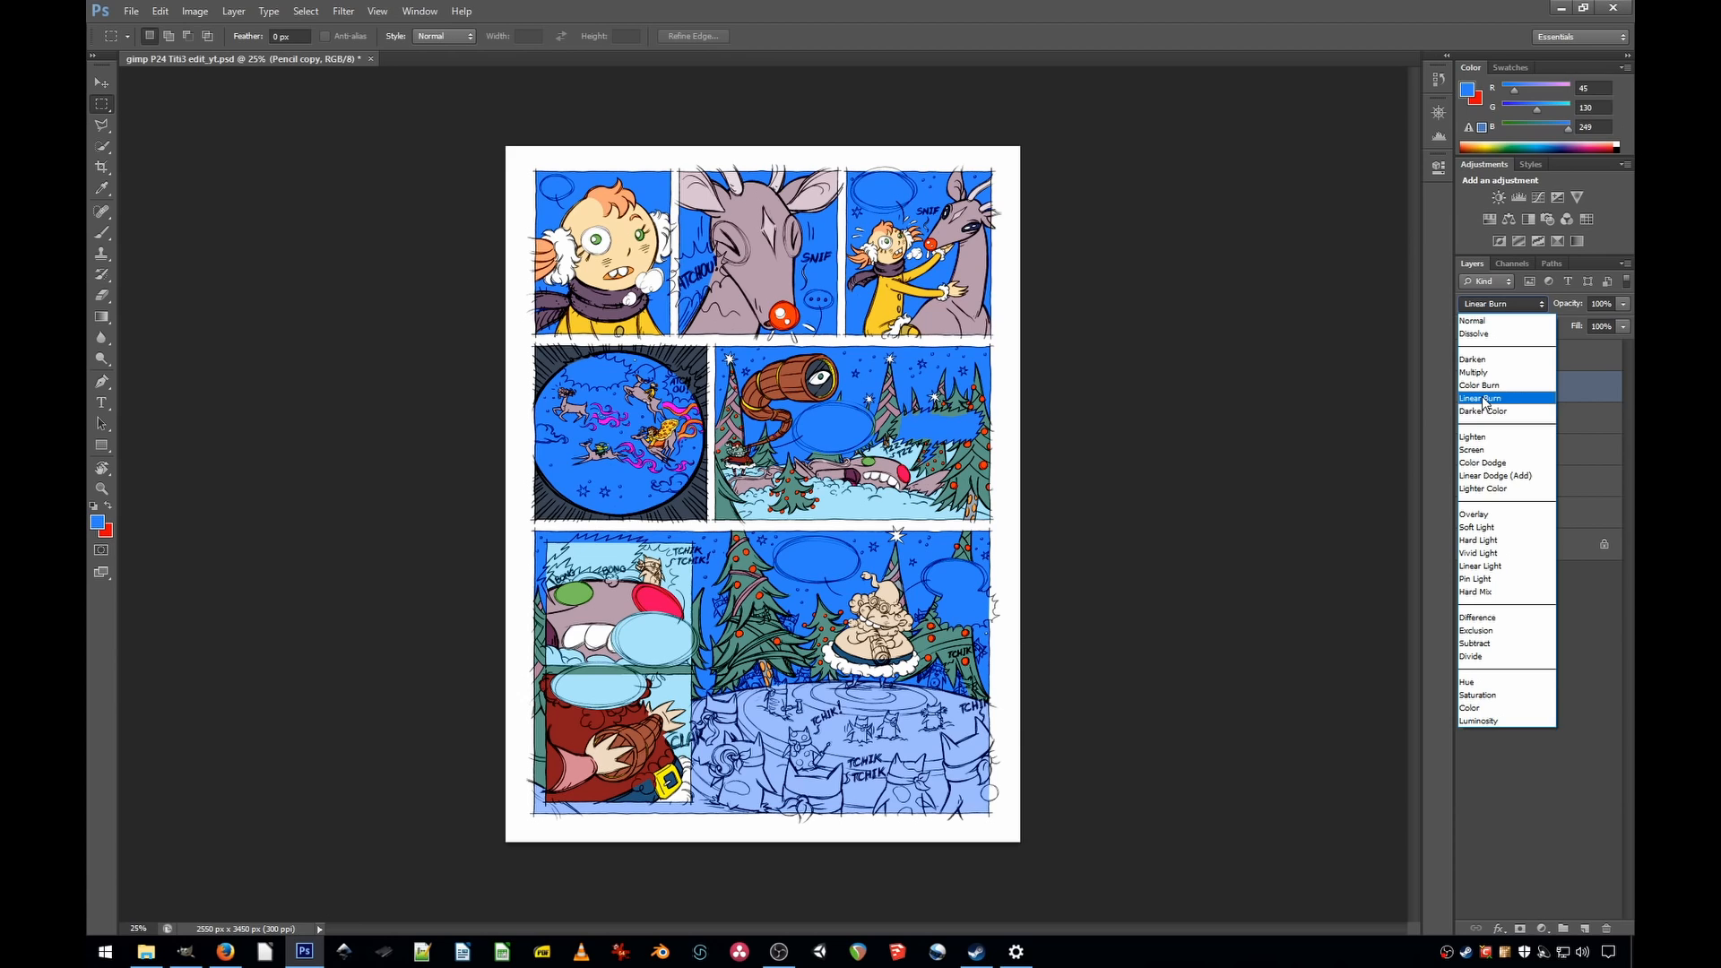